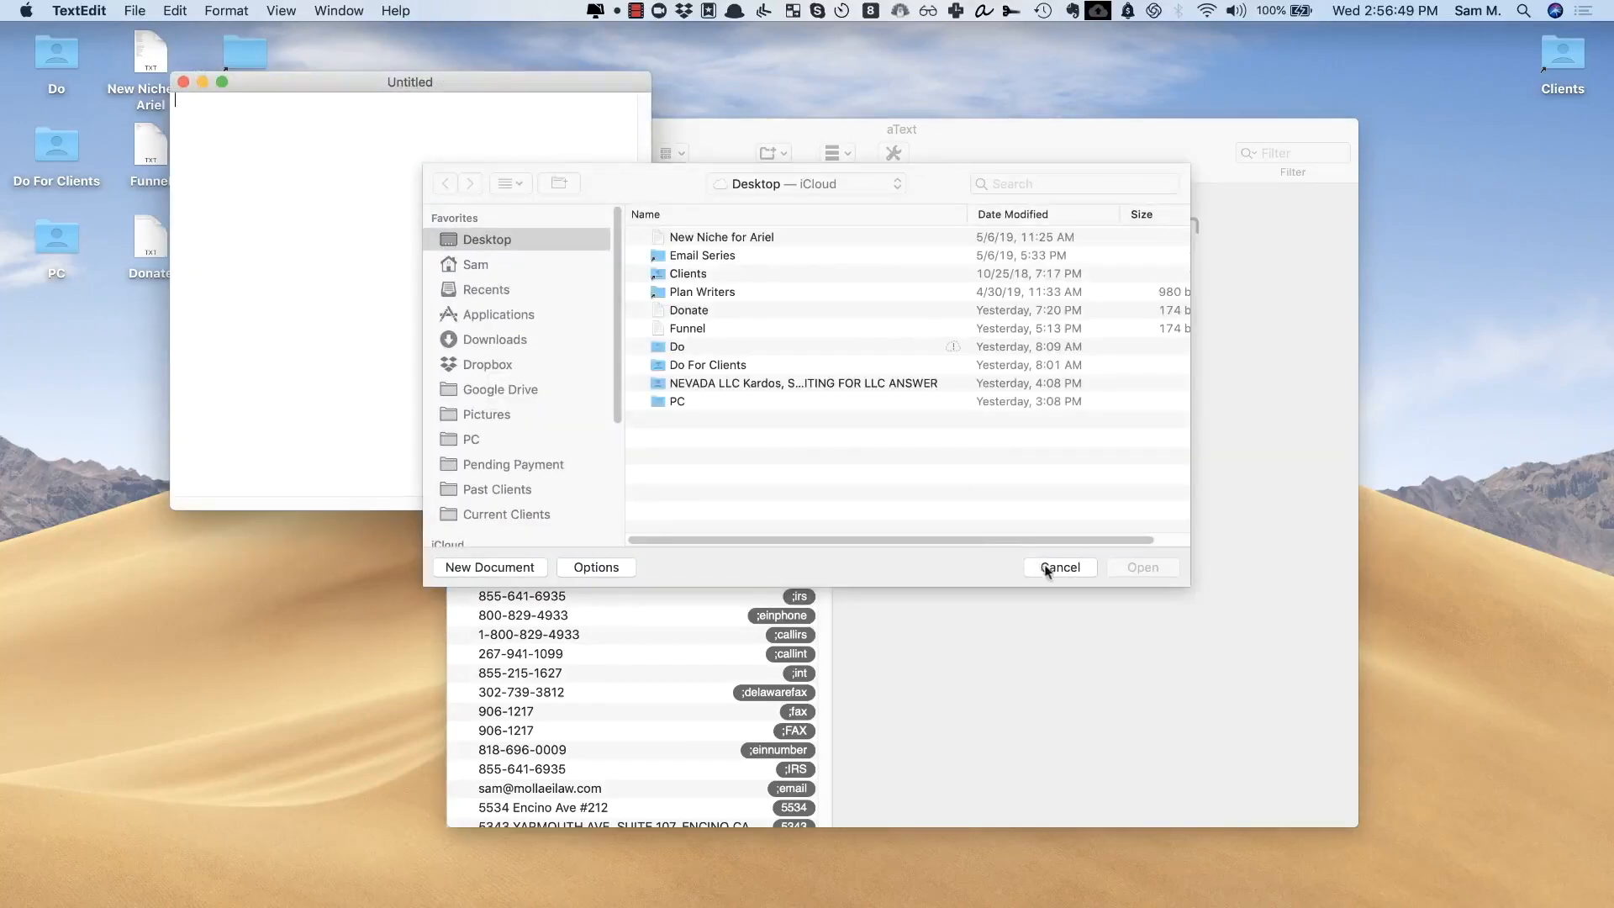
Step: Cancel the Open dialog to get a blank Untitled TextEdit document
{"action": "left_click", "coordinate": [1060, 567]}
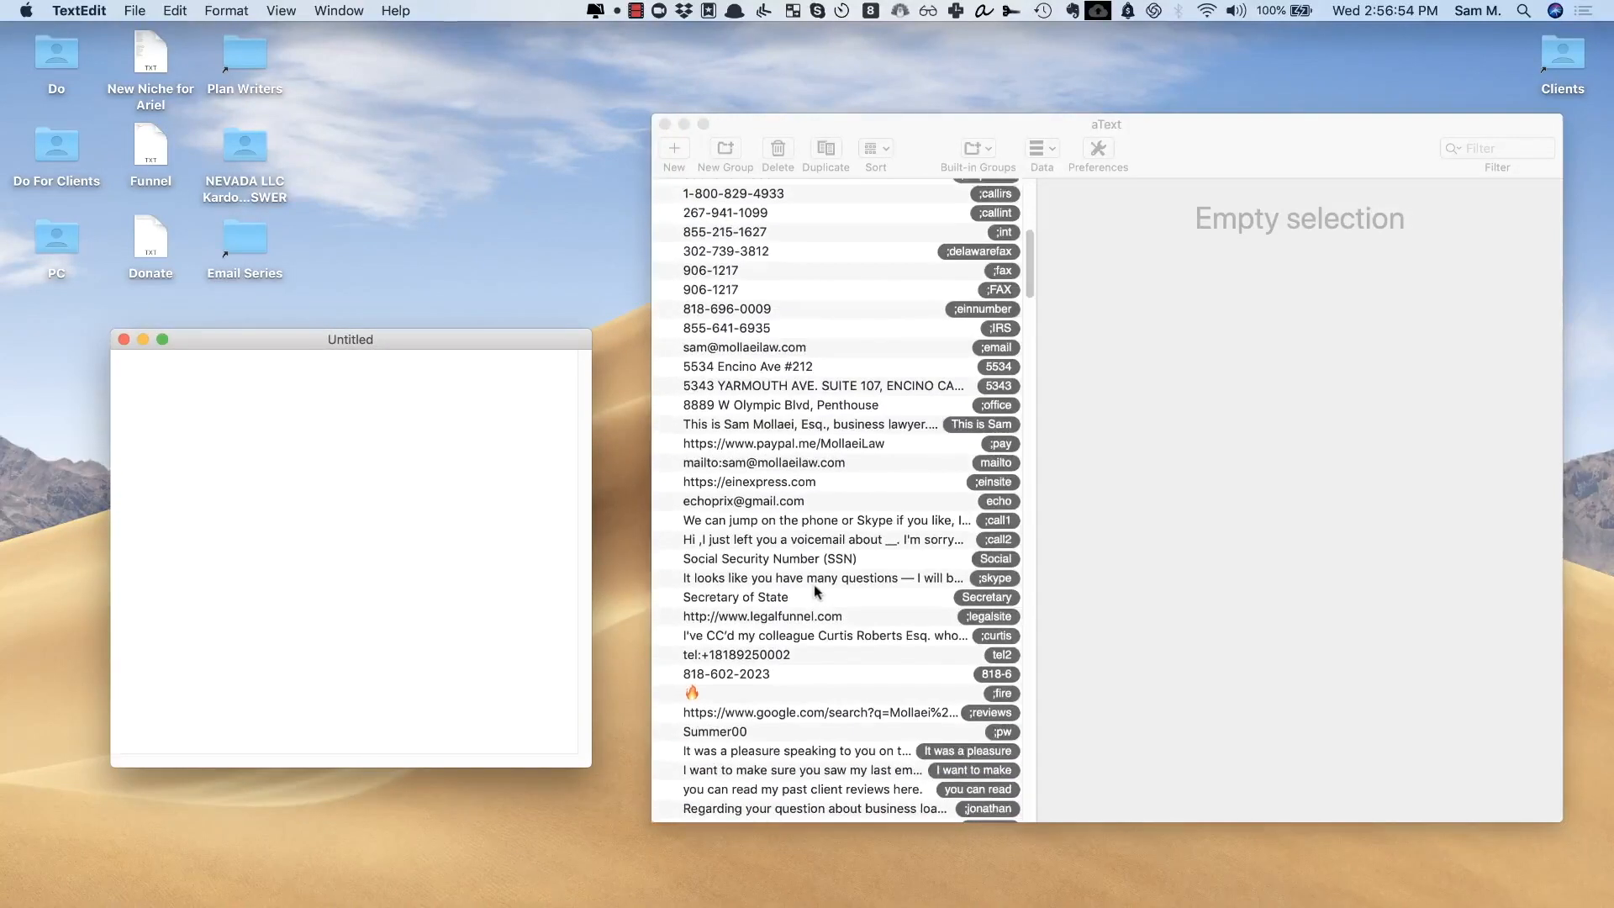
{"action": "scroll", "scroll_direction": "down", "scroll_amount": 3}
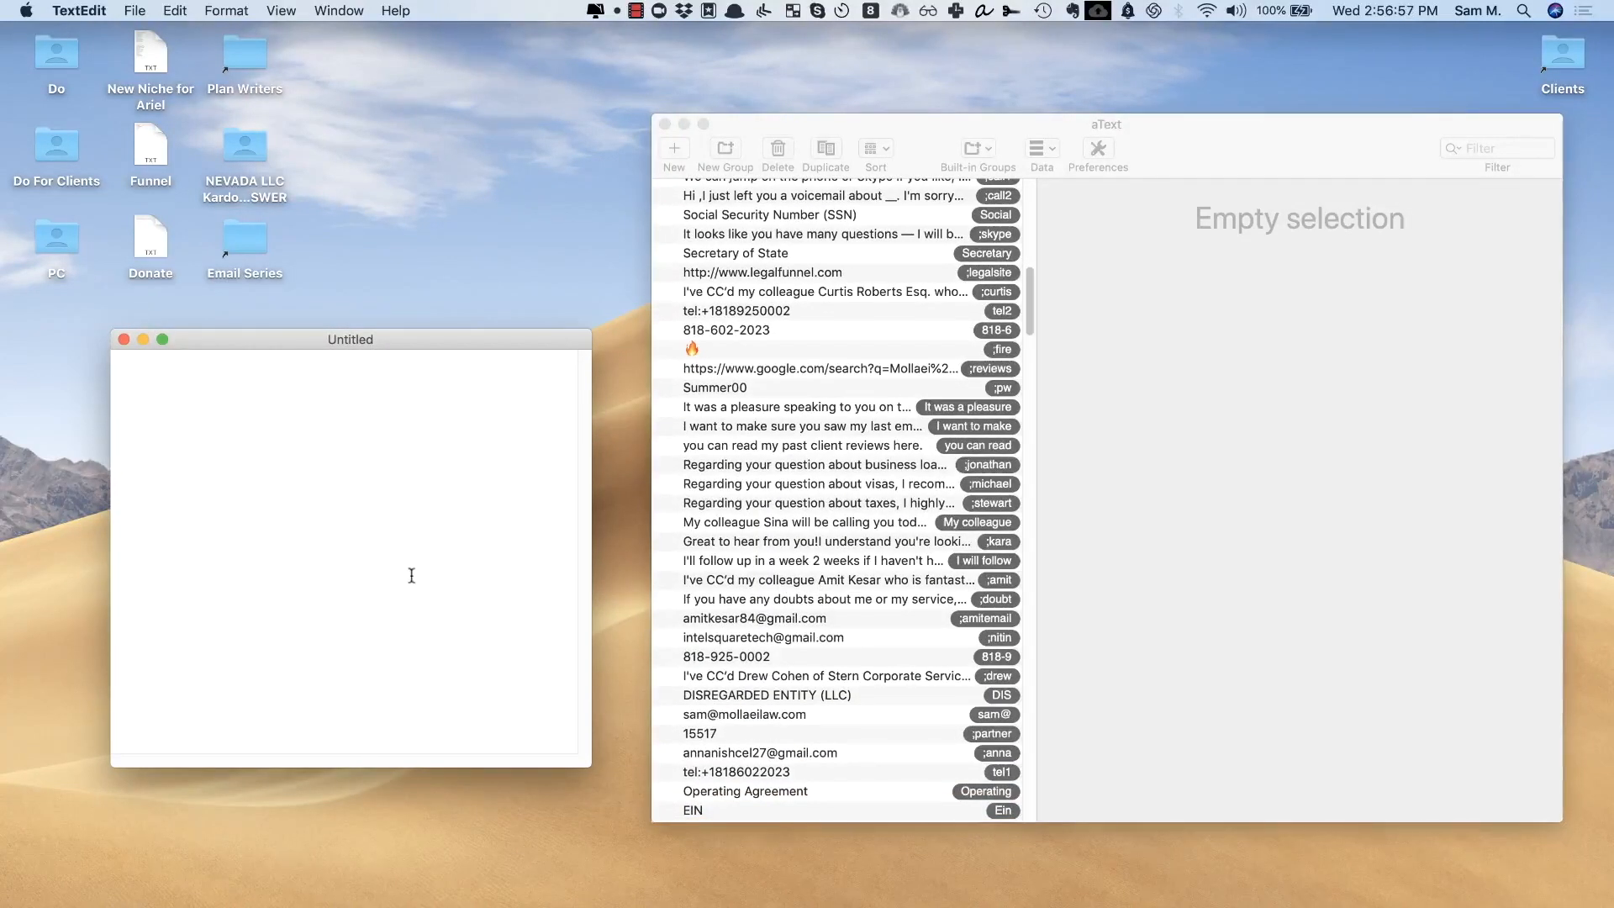
Step: Expand the snippet into two lines of 'It was a pleasure speaking to you on the phone yesterday.'
{"action": "type", "text": "It was a pleasure speaking to you on the phone yesterday."}
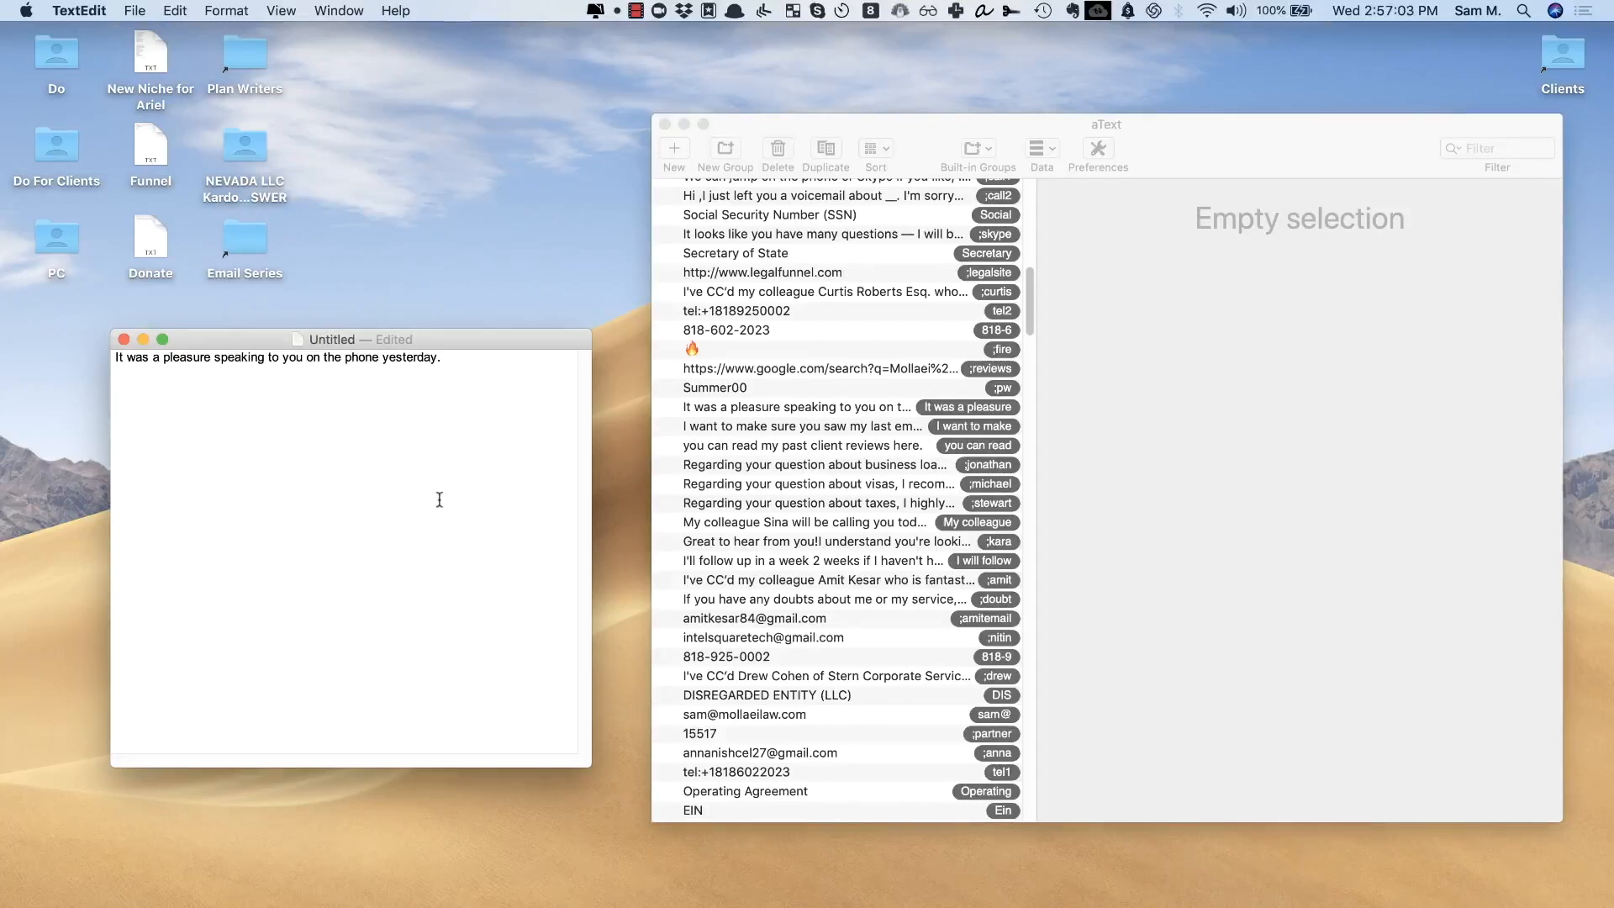
{"action": "type", "text": "It was a"}
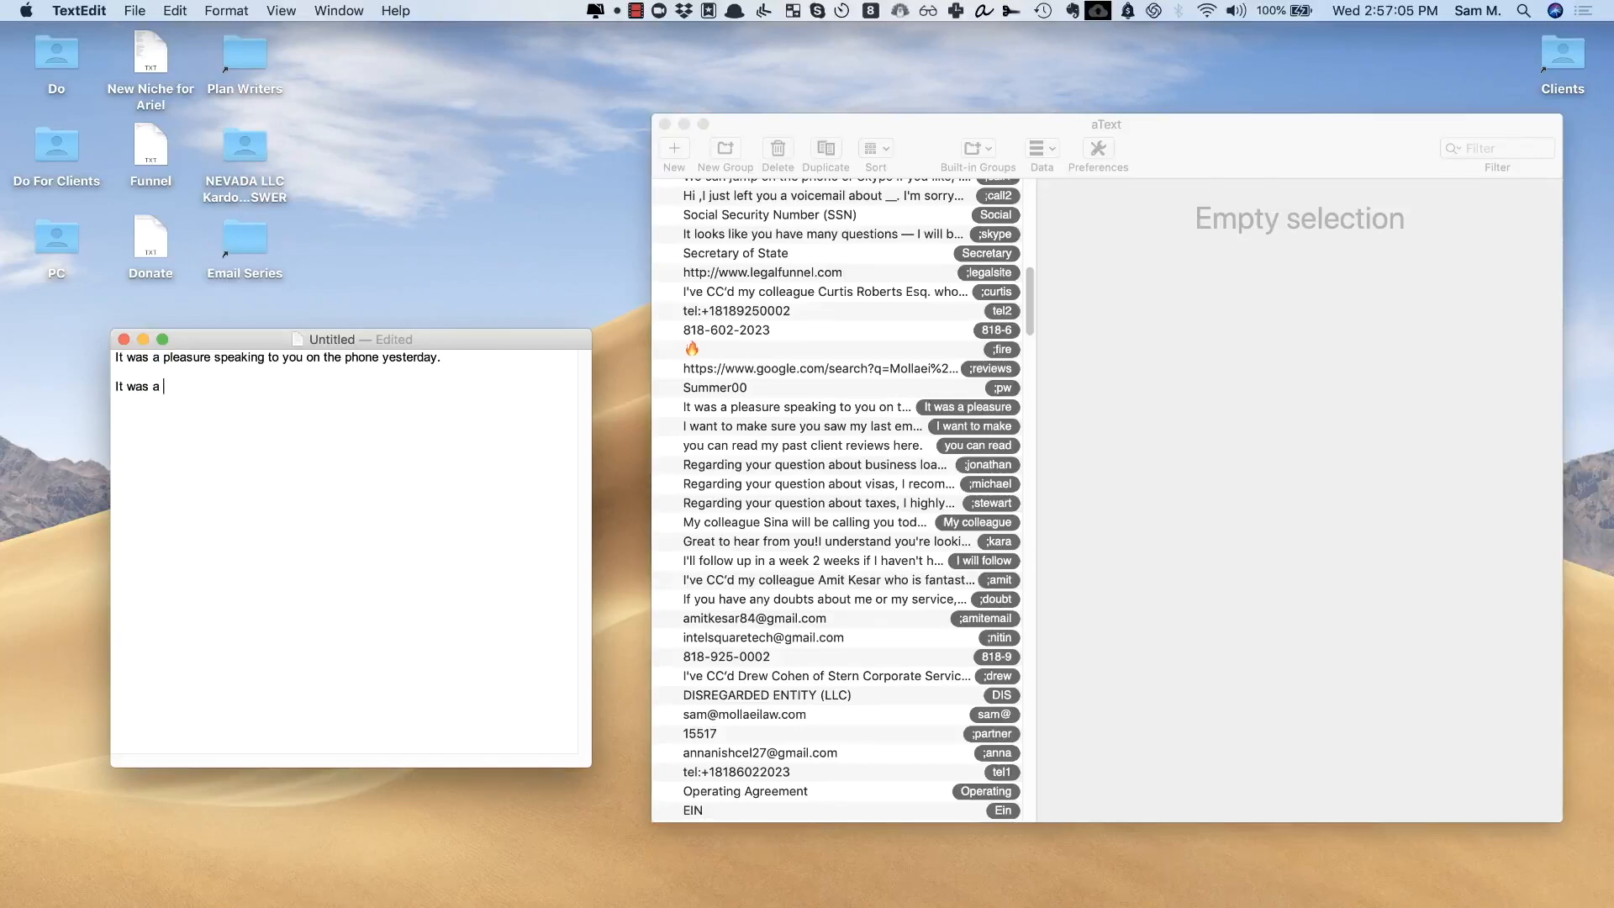
{"action": "type", "text": "pleausre"}
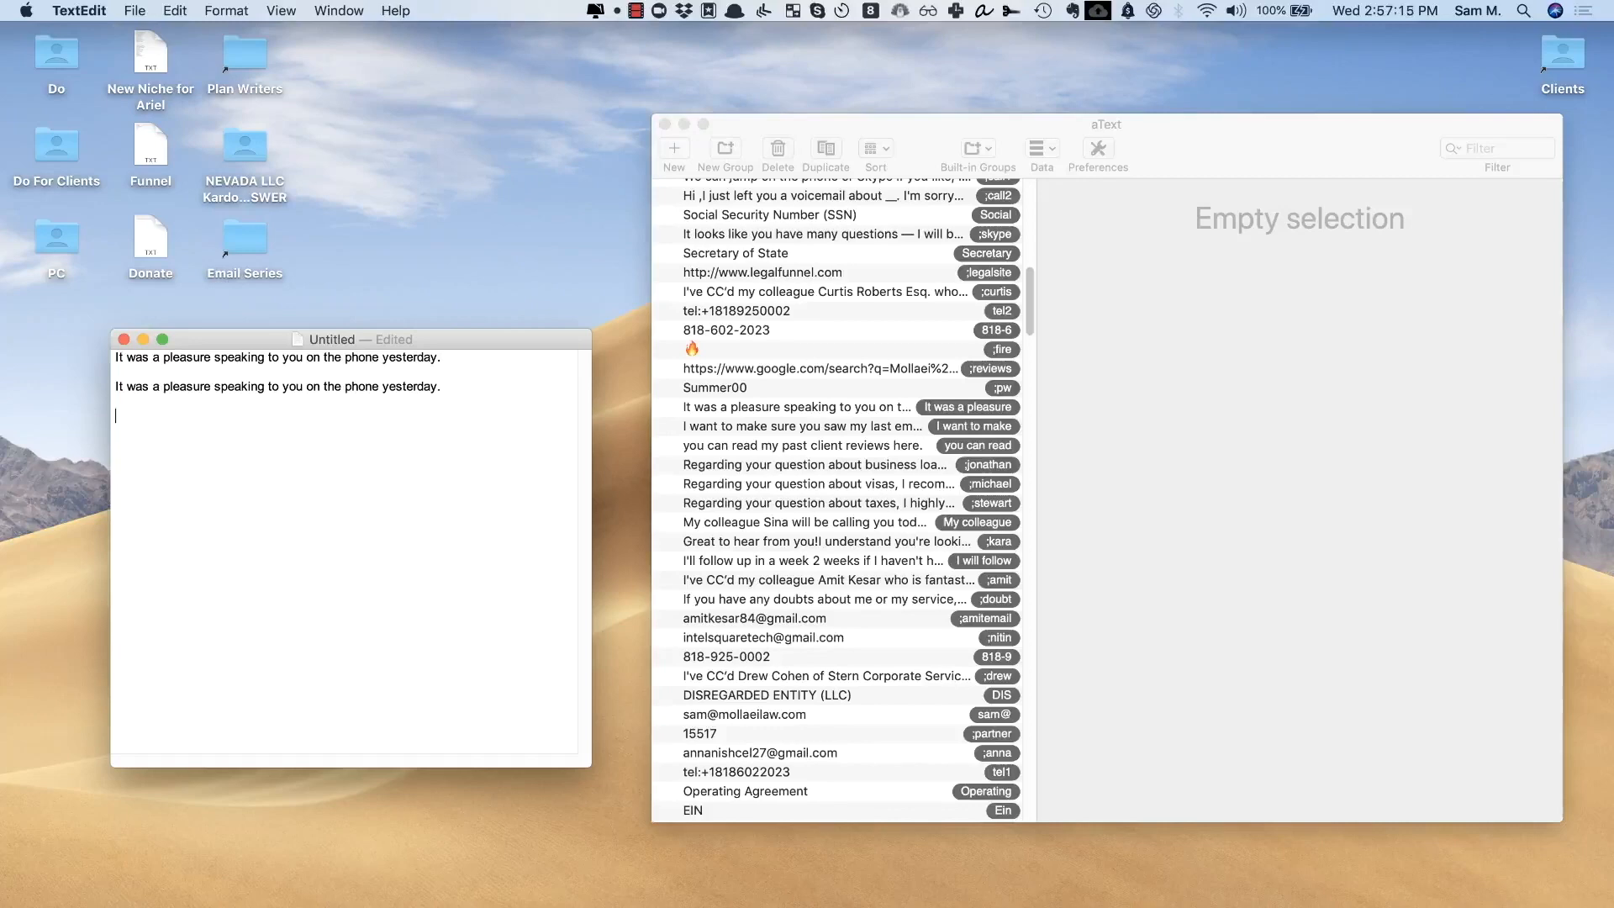
{"action": "scroll", "scroll_direction": "down", "scroll_amount": 3}
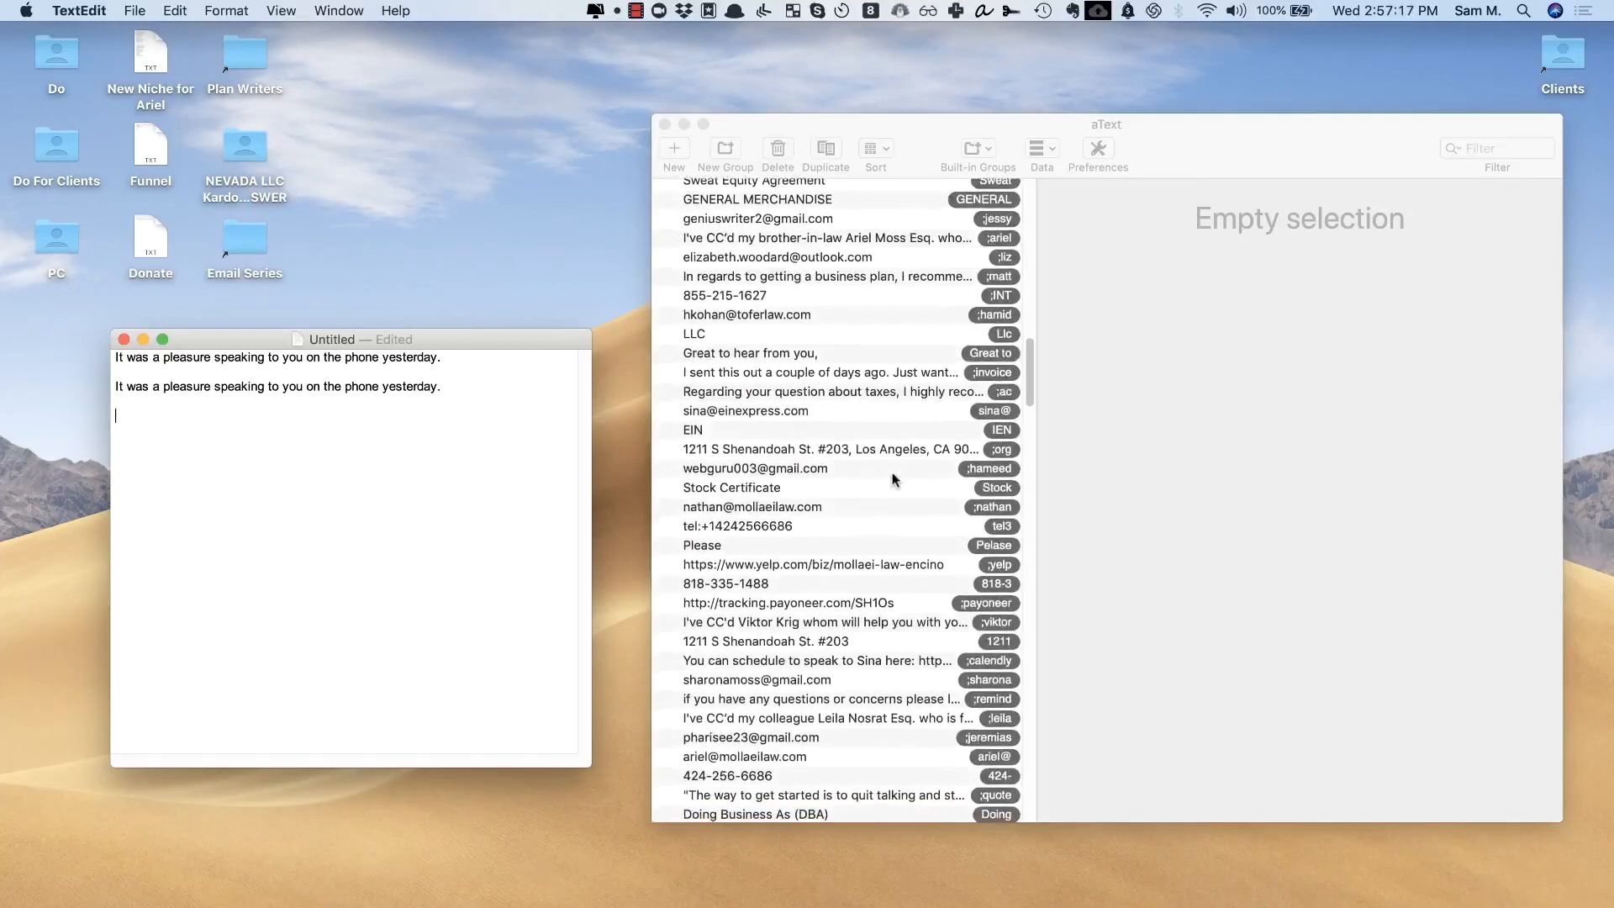
{"action": "scroll", "scroll_direction": "down", "scroll_amount": 3}
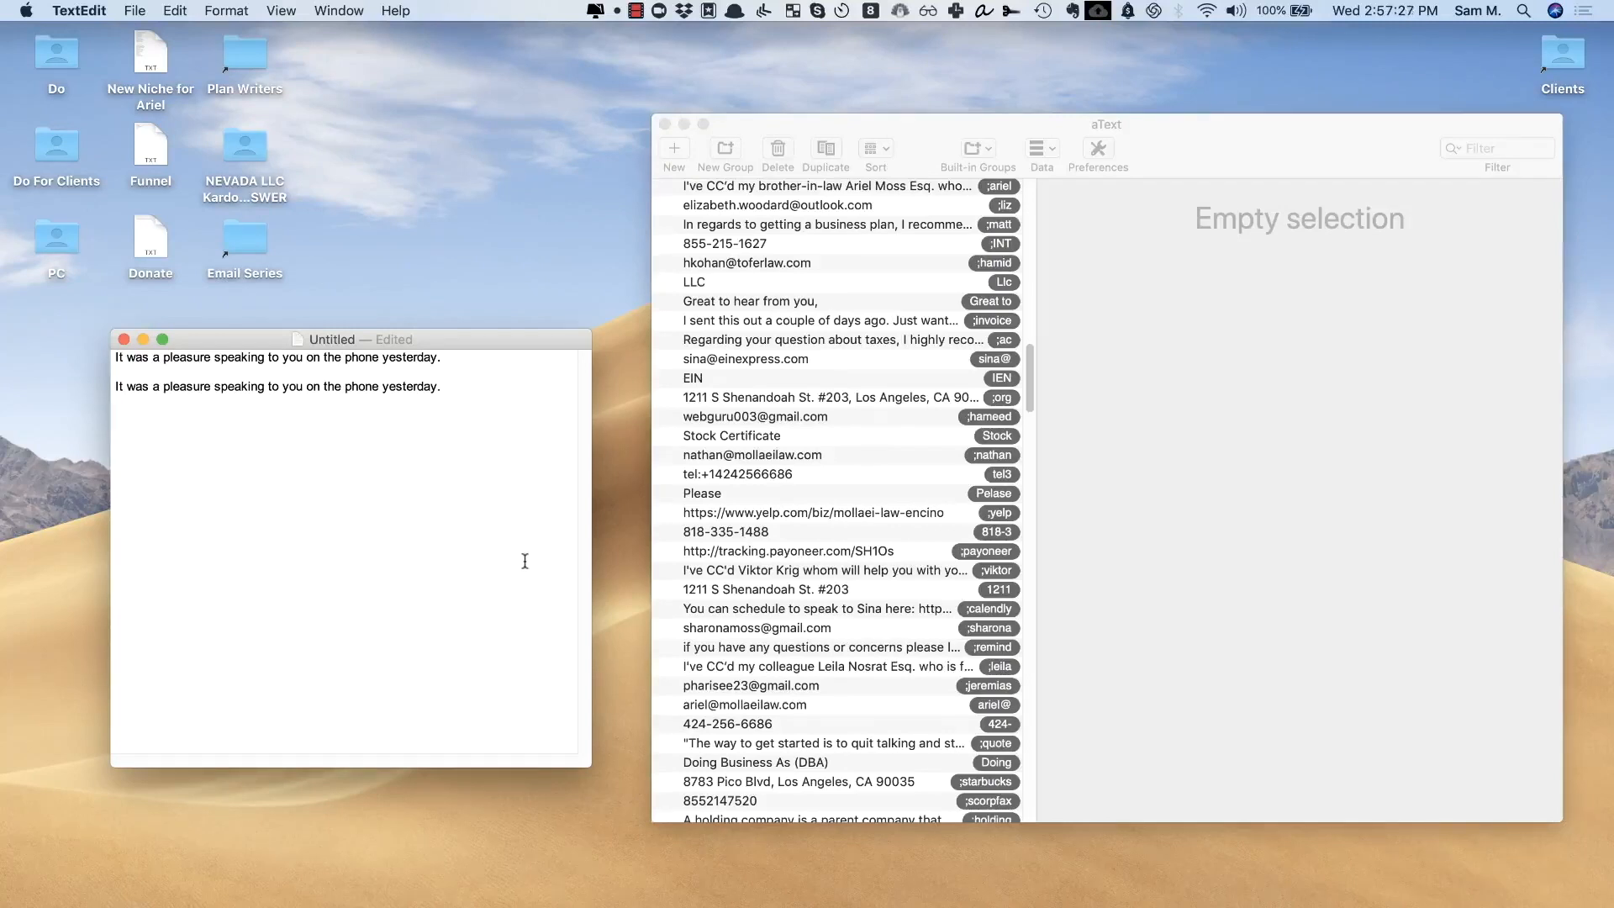
{"action": "type", "text": ";"}
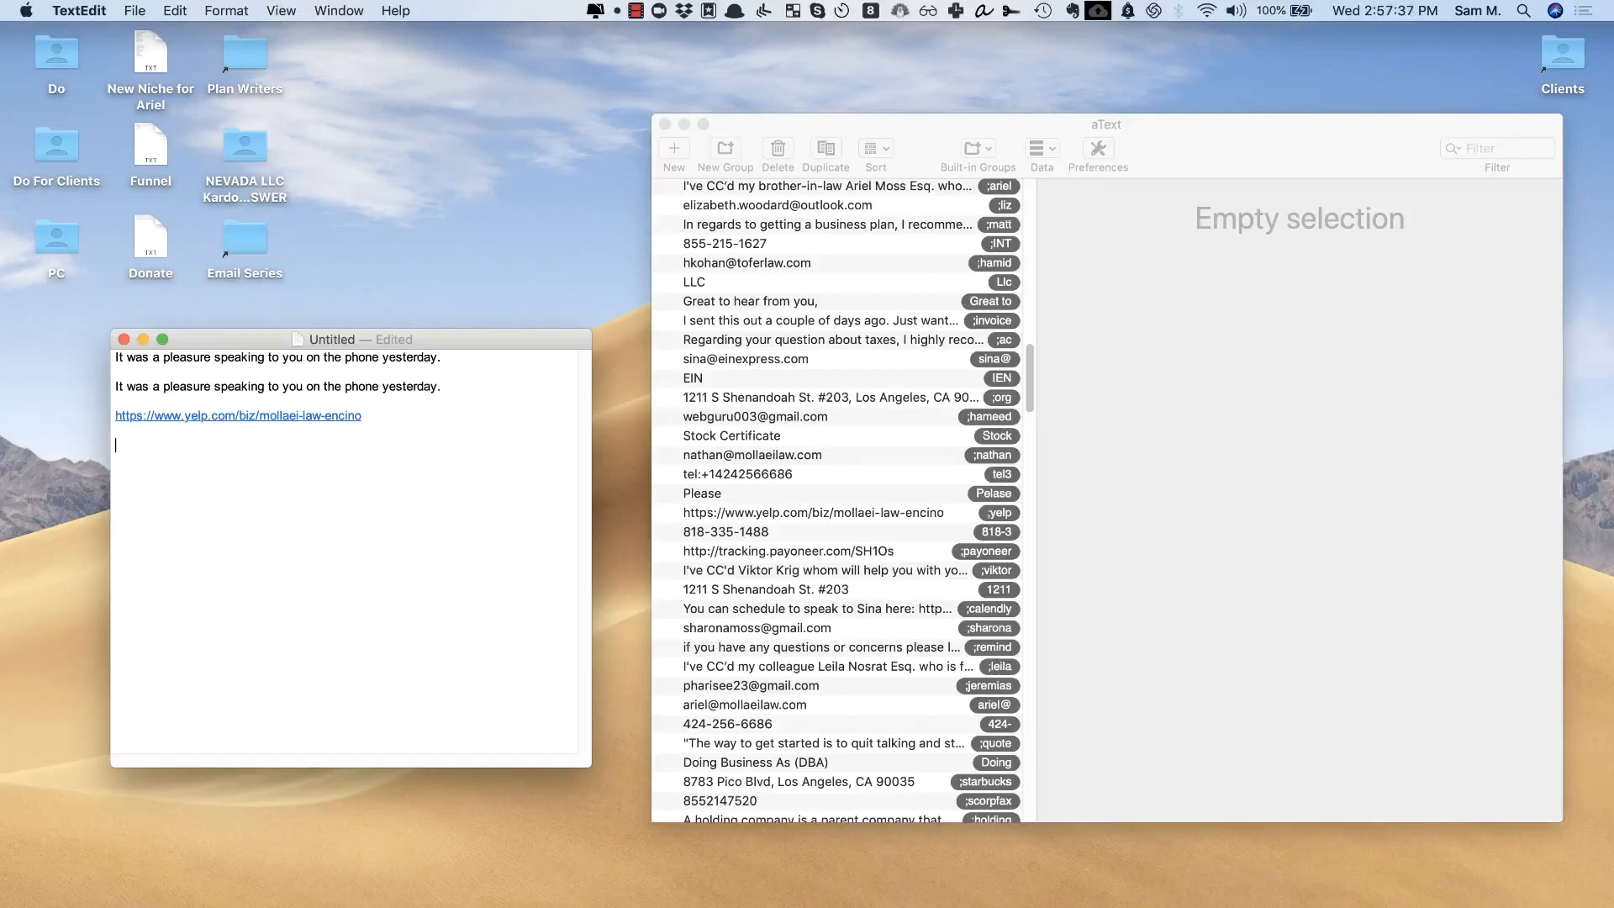
{"action": "type", "text": ";"}
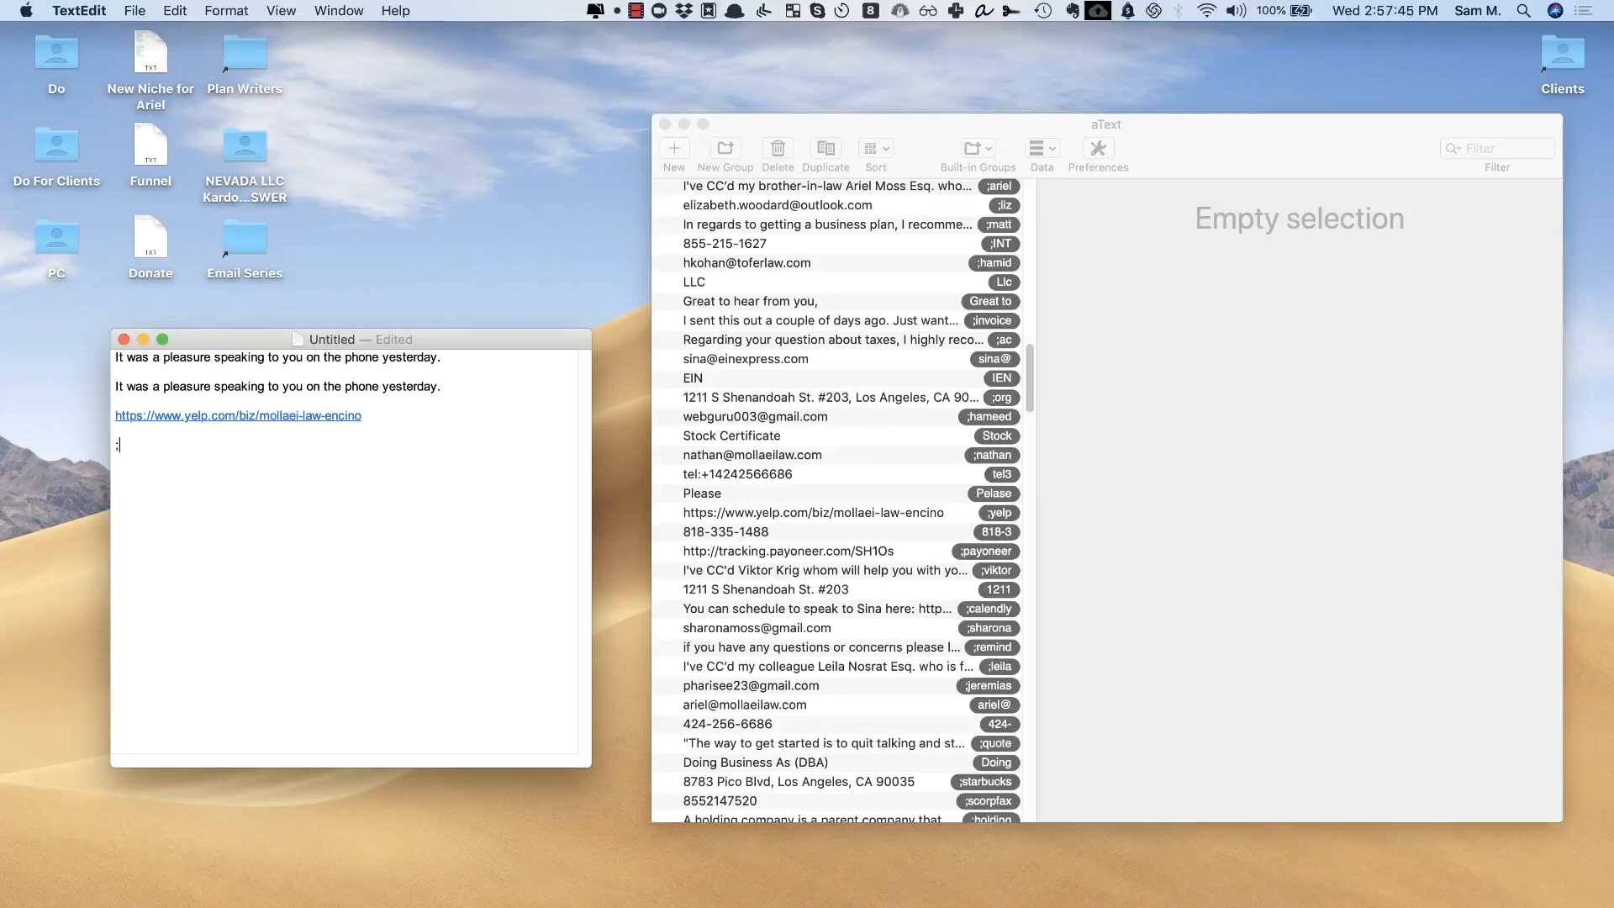
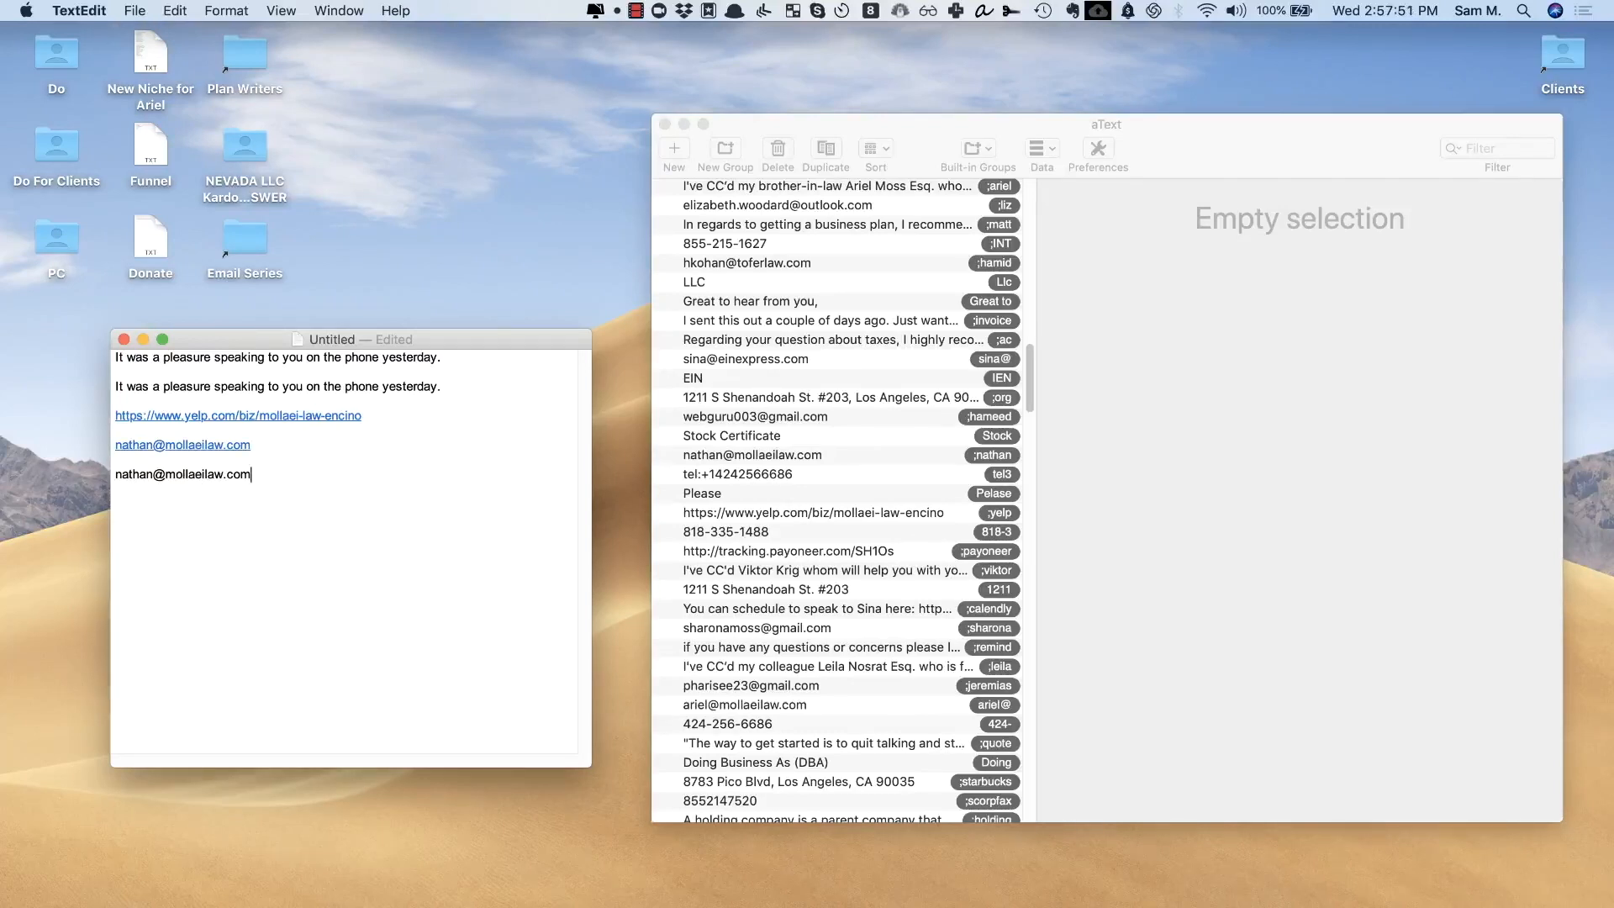
Step: Inspect the ;trademark3 and ;fire snippets in the aText library
{"action": "scroll", "scroll_direction": "down", "scroll_amount": 3}
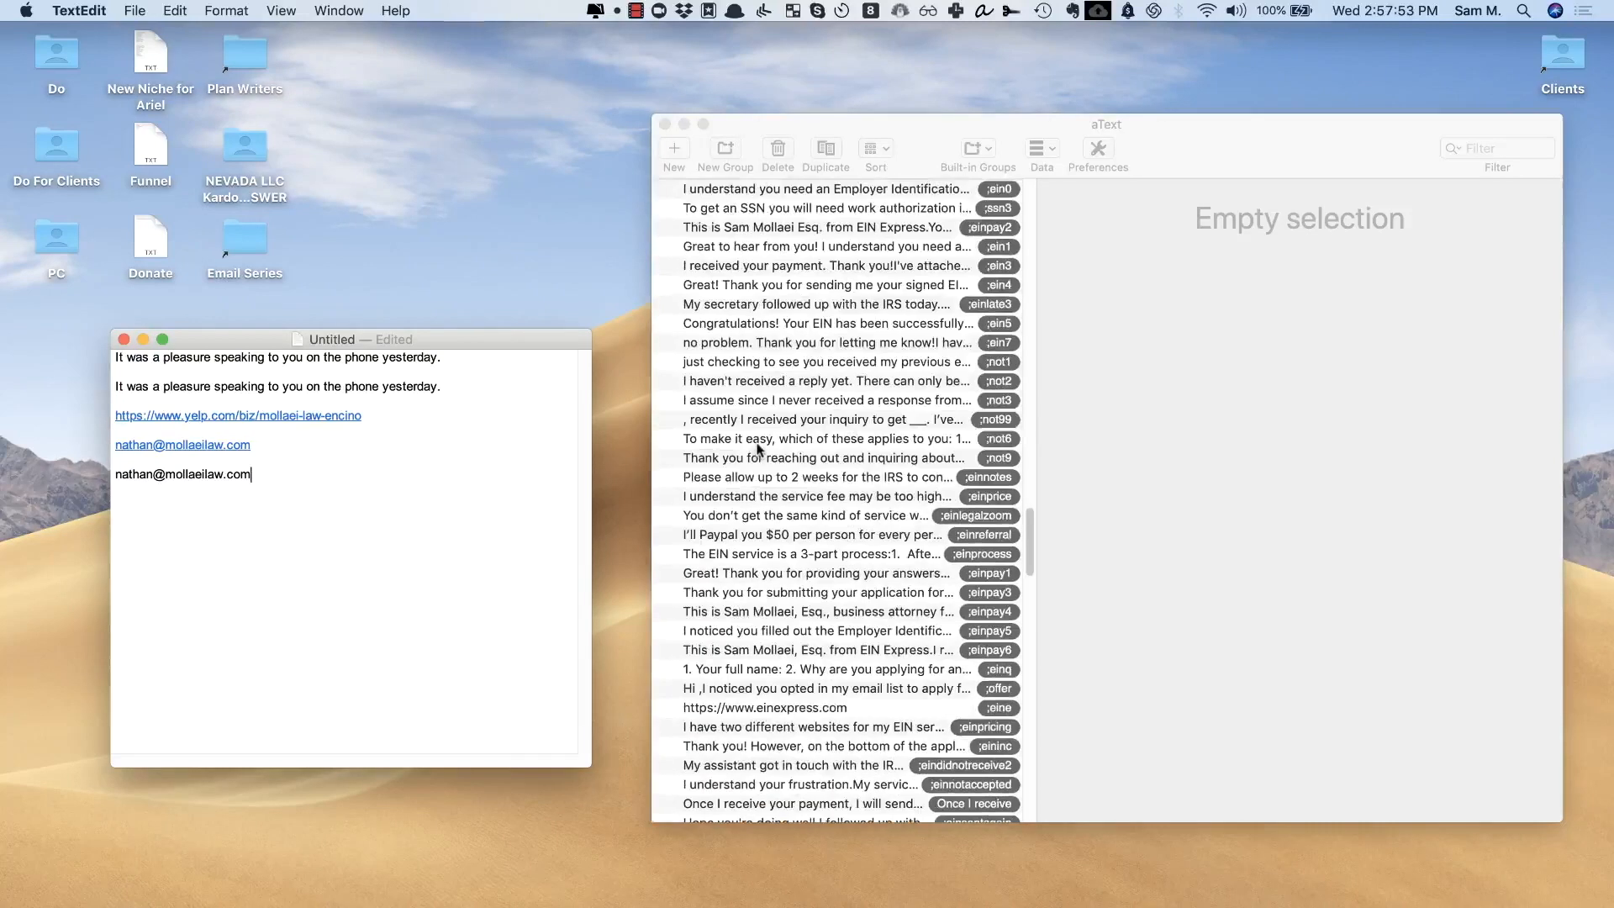
{"action": "left_click", "coordinate": [823, 419]}
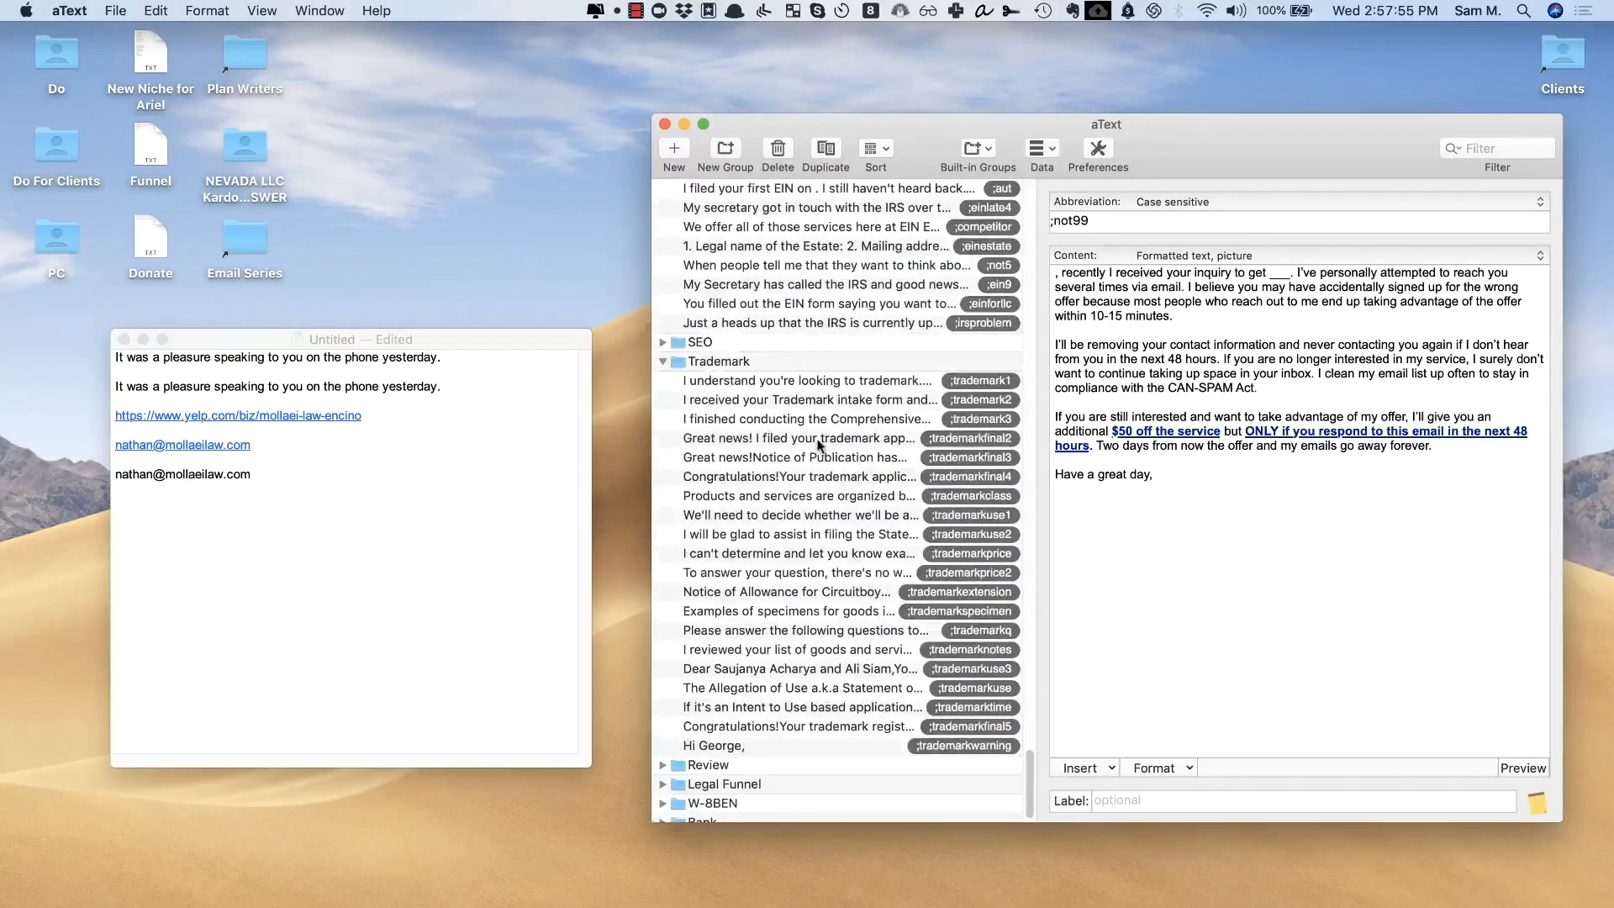
{"action": "left_click", "coordinate": [808, 419]}
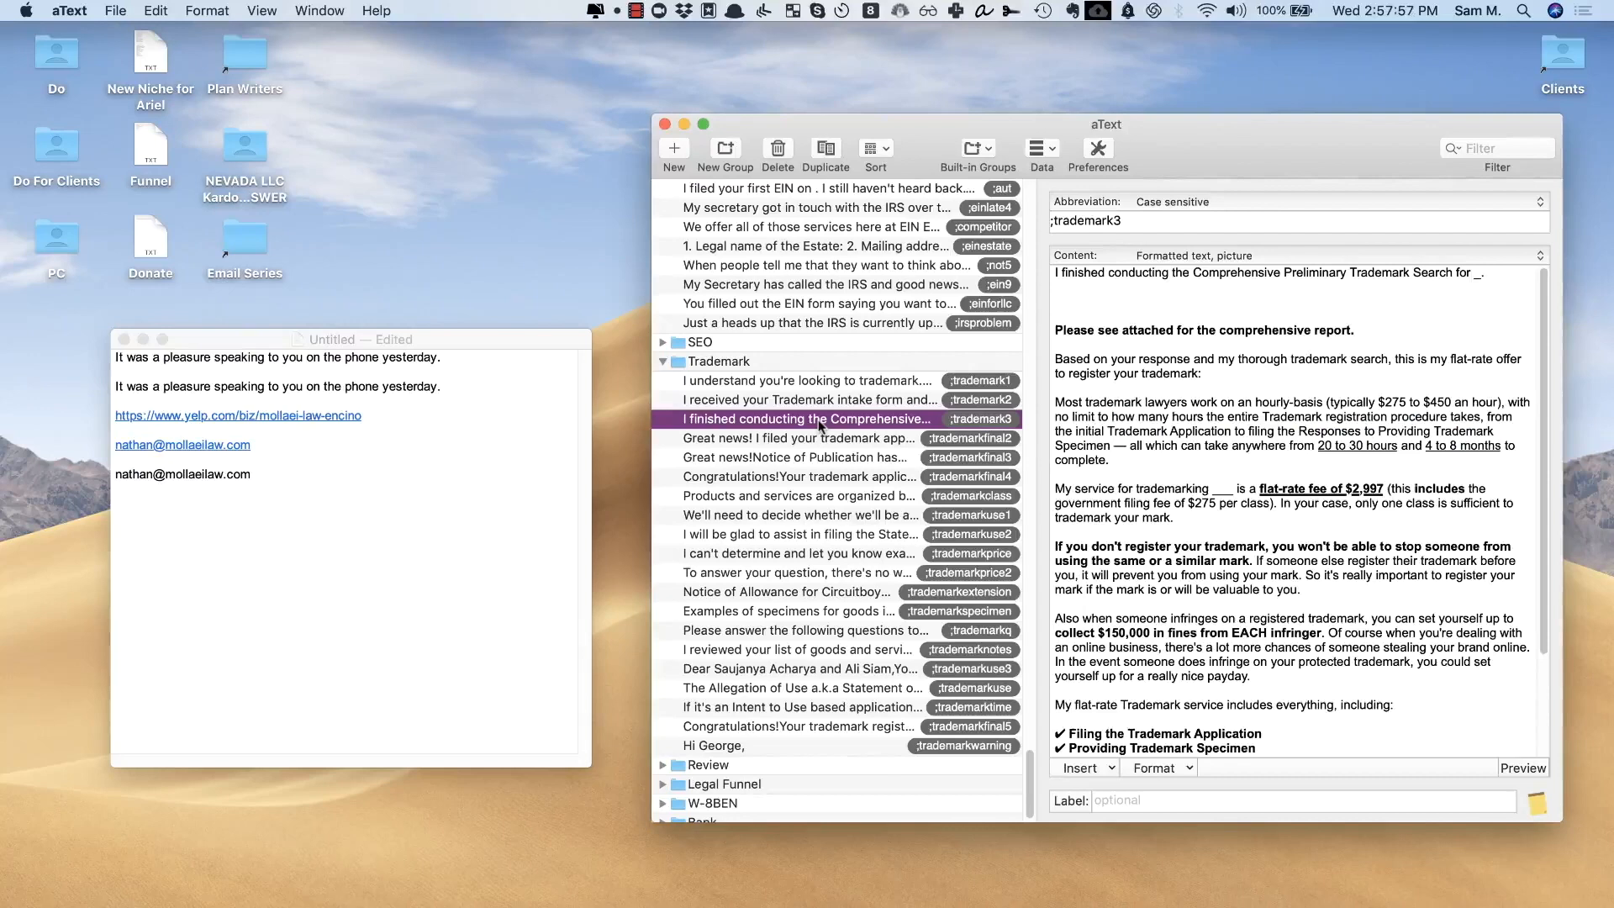
{"action": "left_click", "coordinate": [803, 476]}
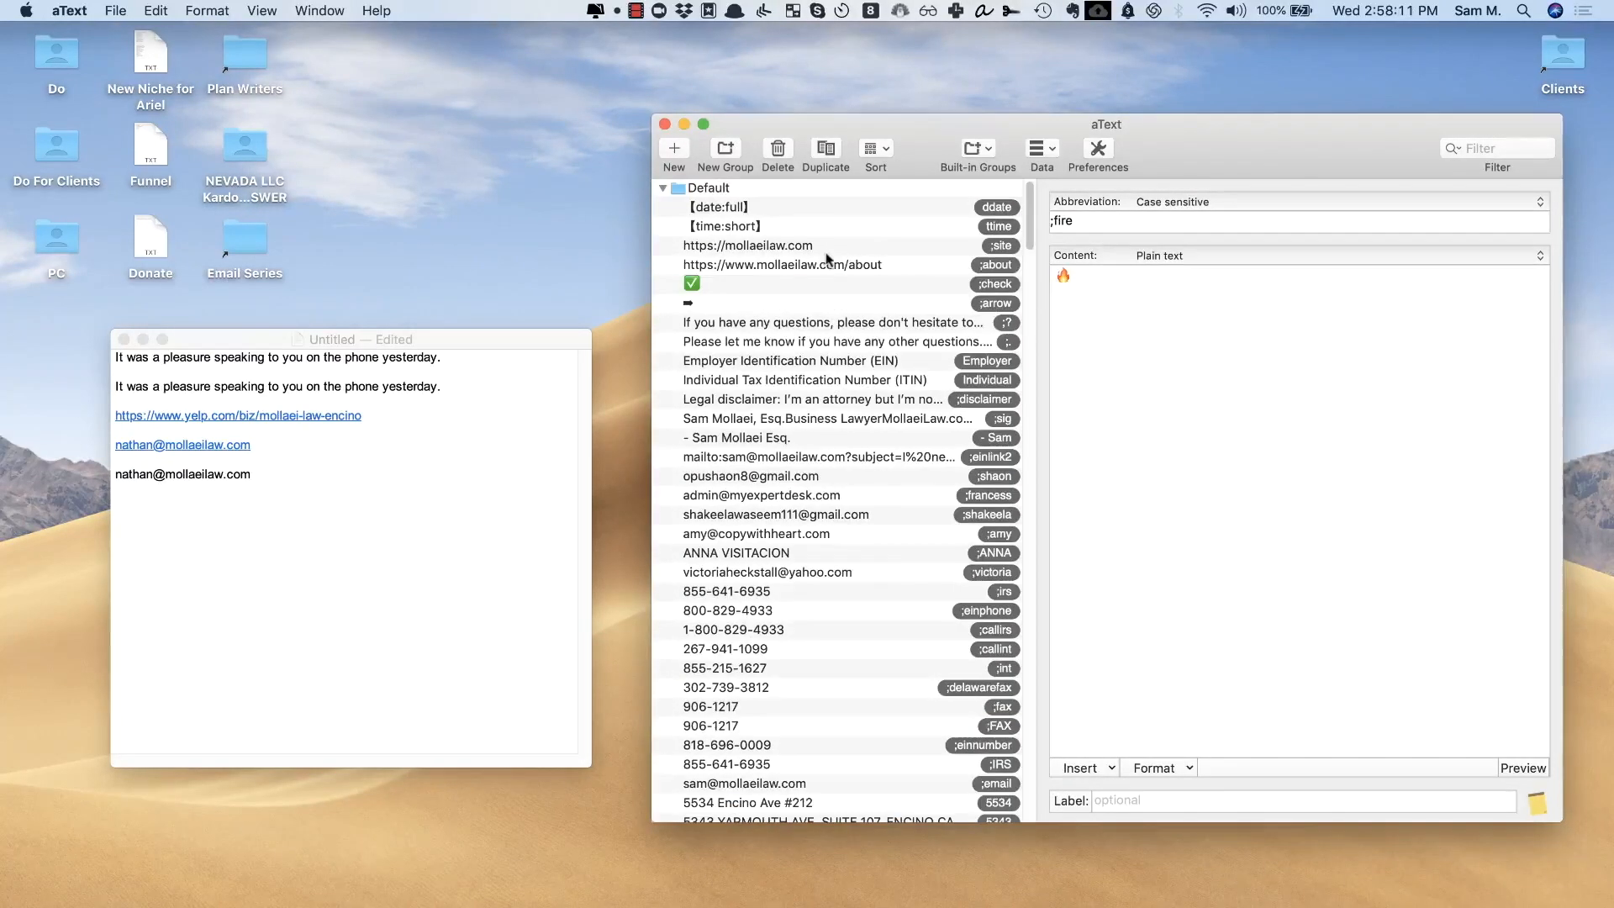
Step: Show the aText Typing Accelerator page at trankynam.com/atext in Chrome
{"action": "left_click", "coordinate": [783, 265]}
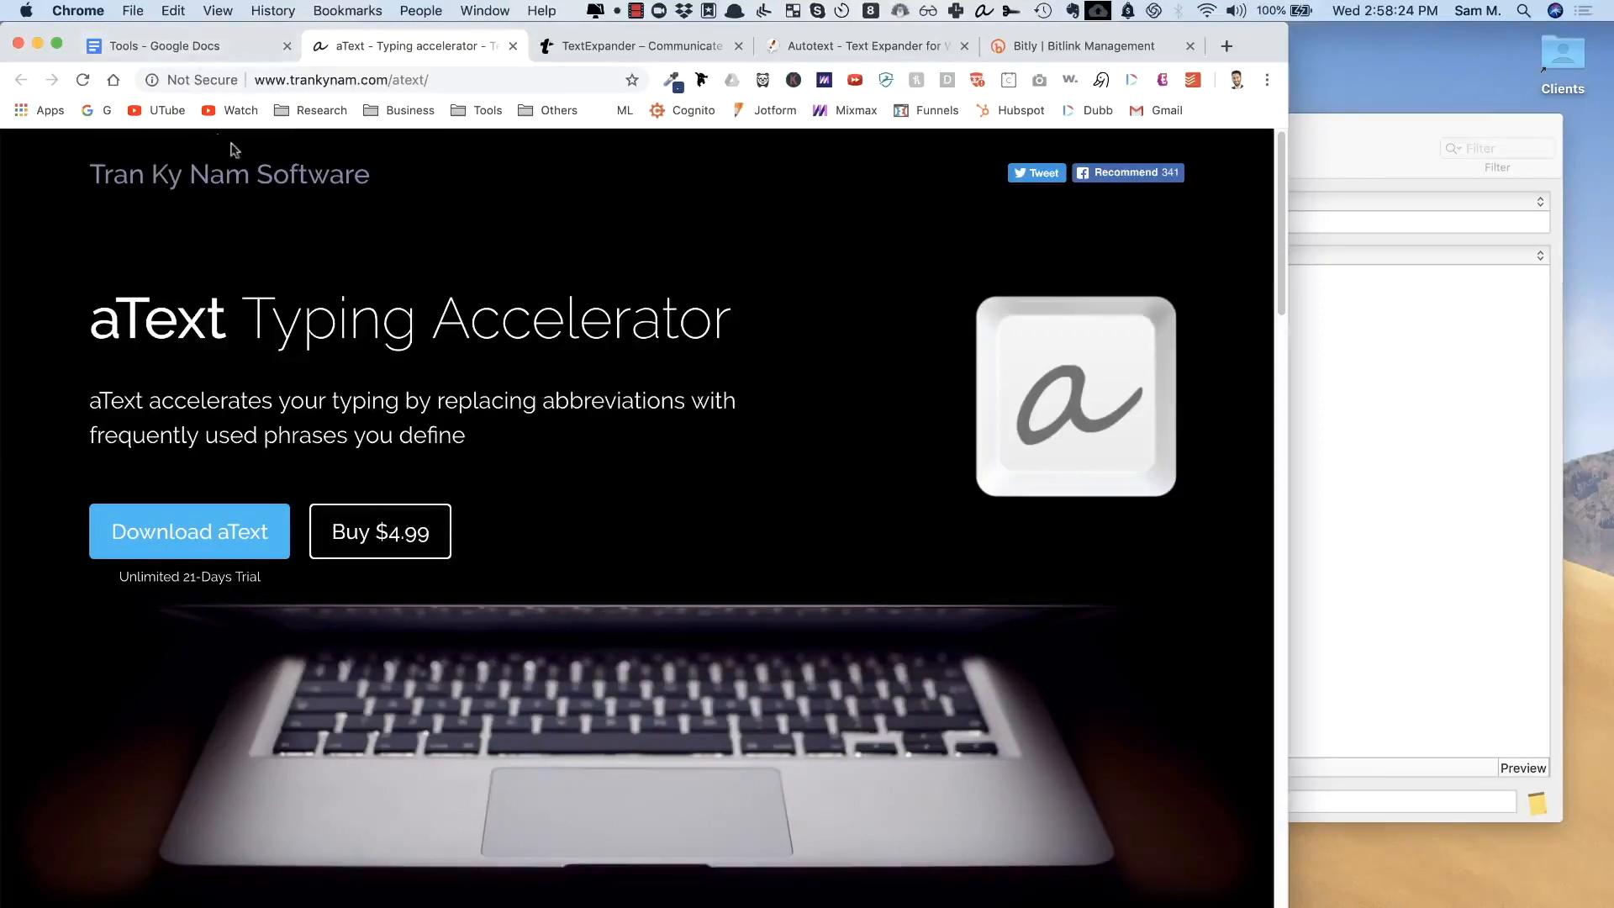
{"action": "double_click", "coordinate": [156, 317]}
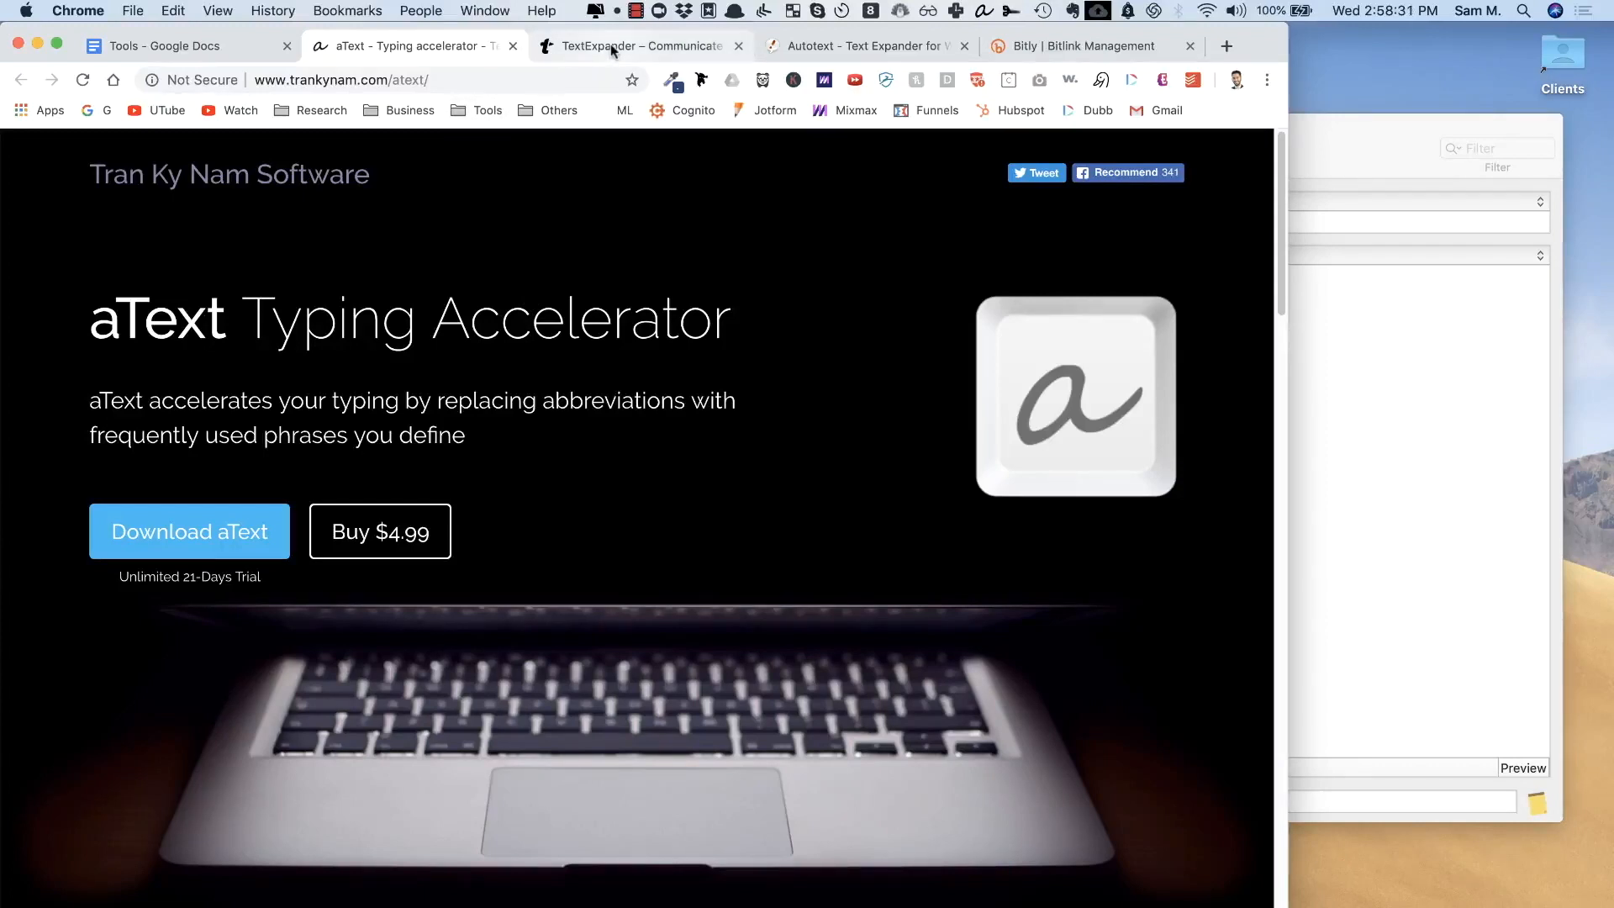
Step: Browse TextExpander's download page with its Mac, Windows, Chrome and App Store options
{"action": "left_click", "coordinate": [638, 46]}
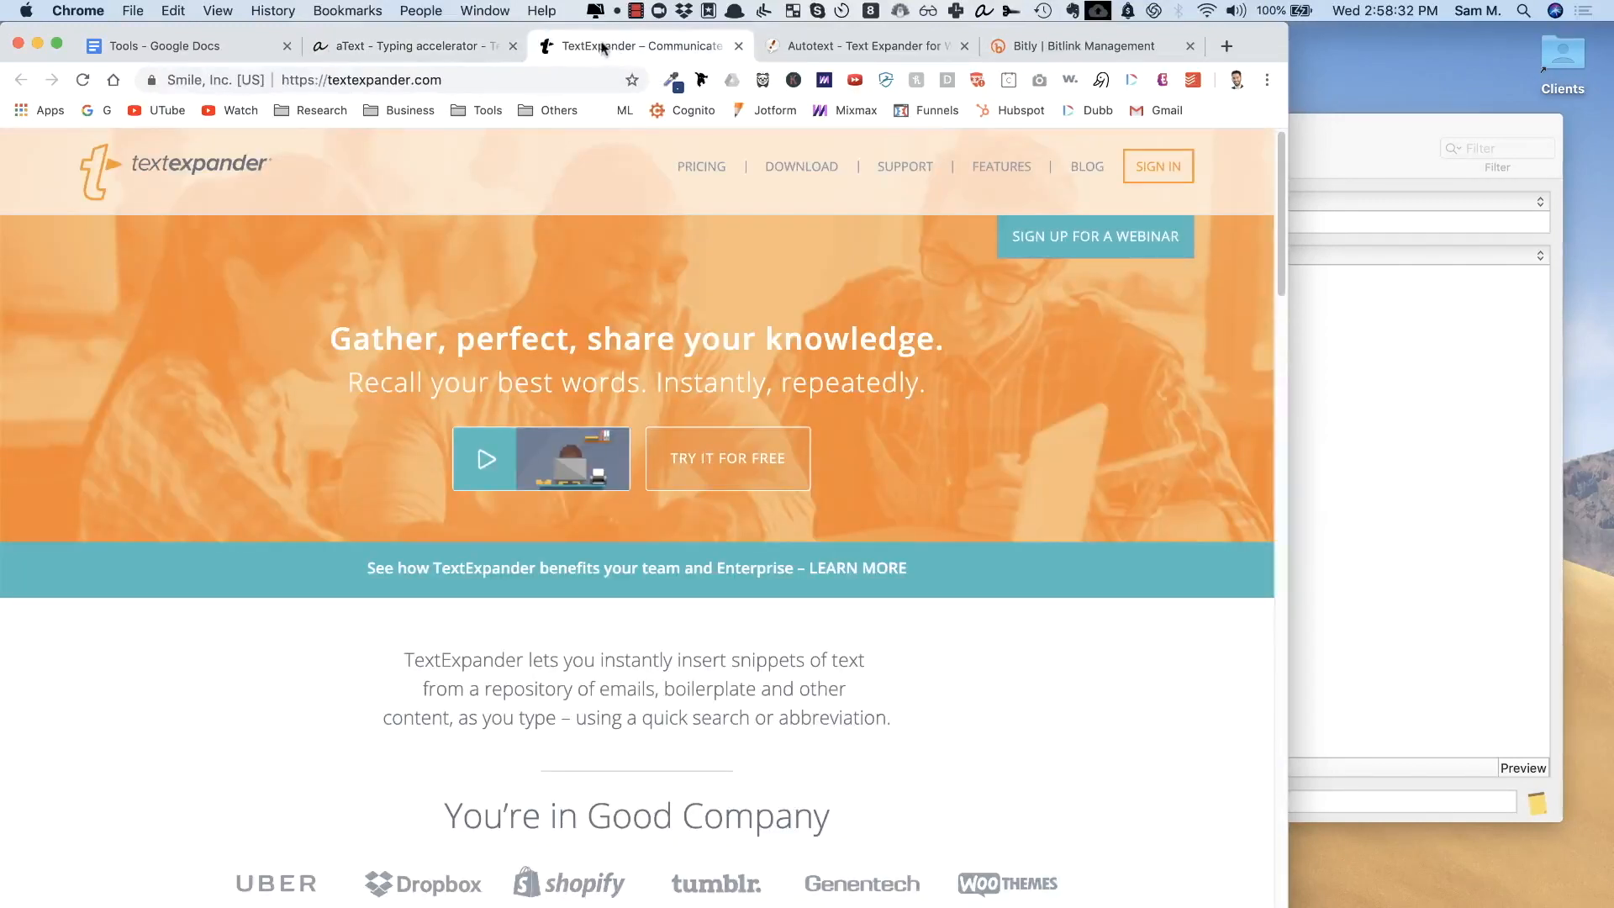
{"action": "mouse_move", "coordinate": [313, 212]}
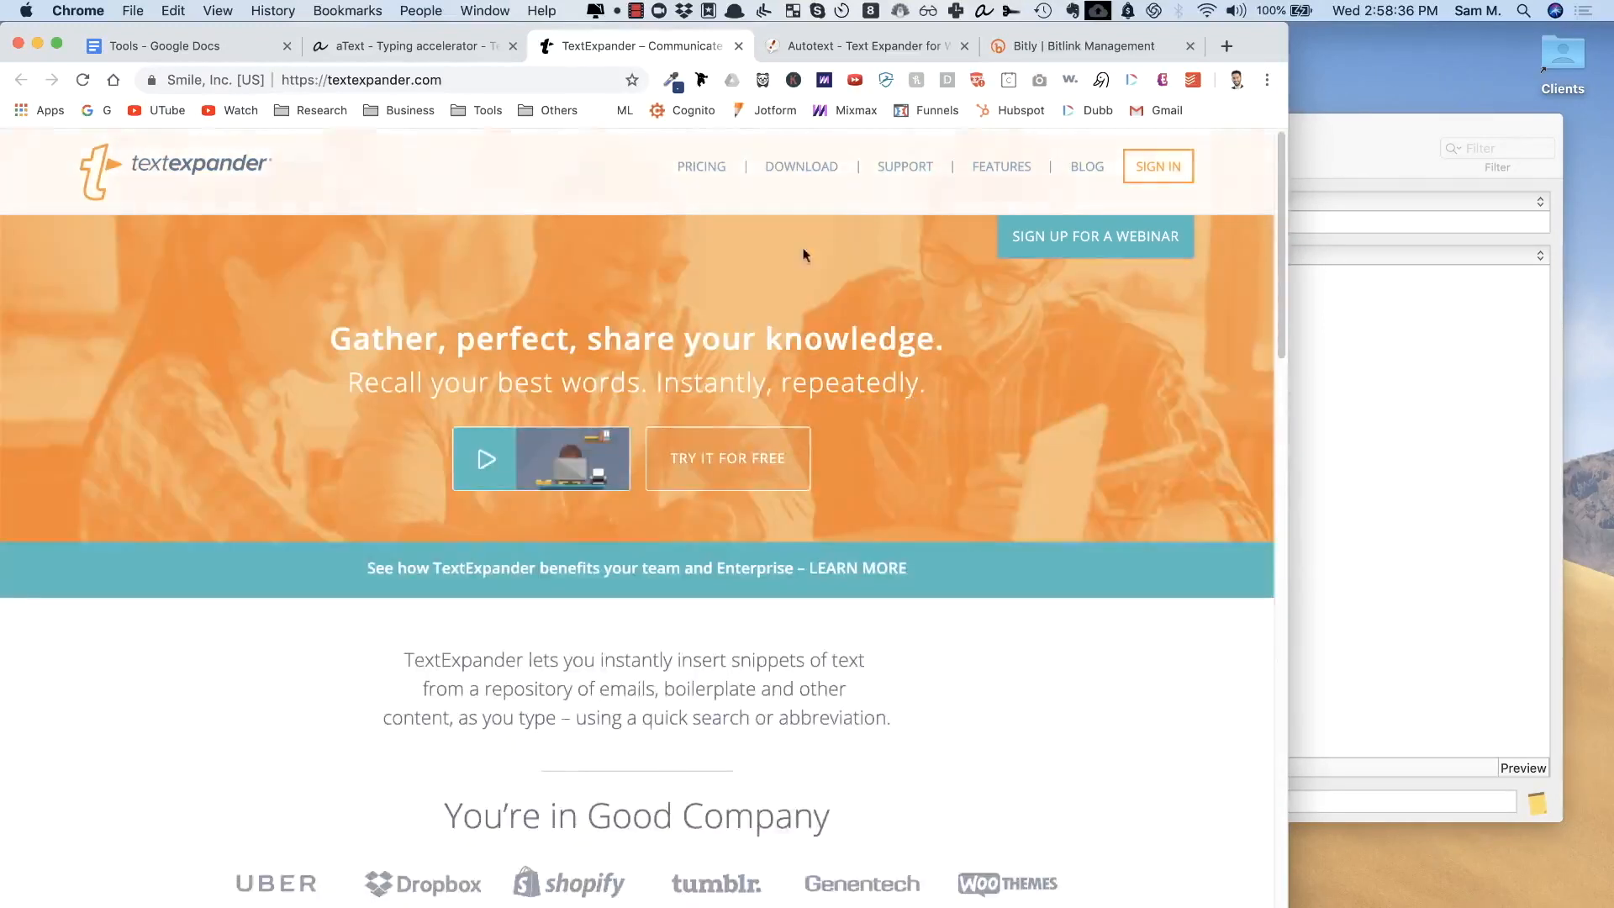
{"action": "left_click", "coordinate": [801, 166]}
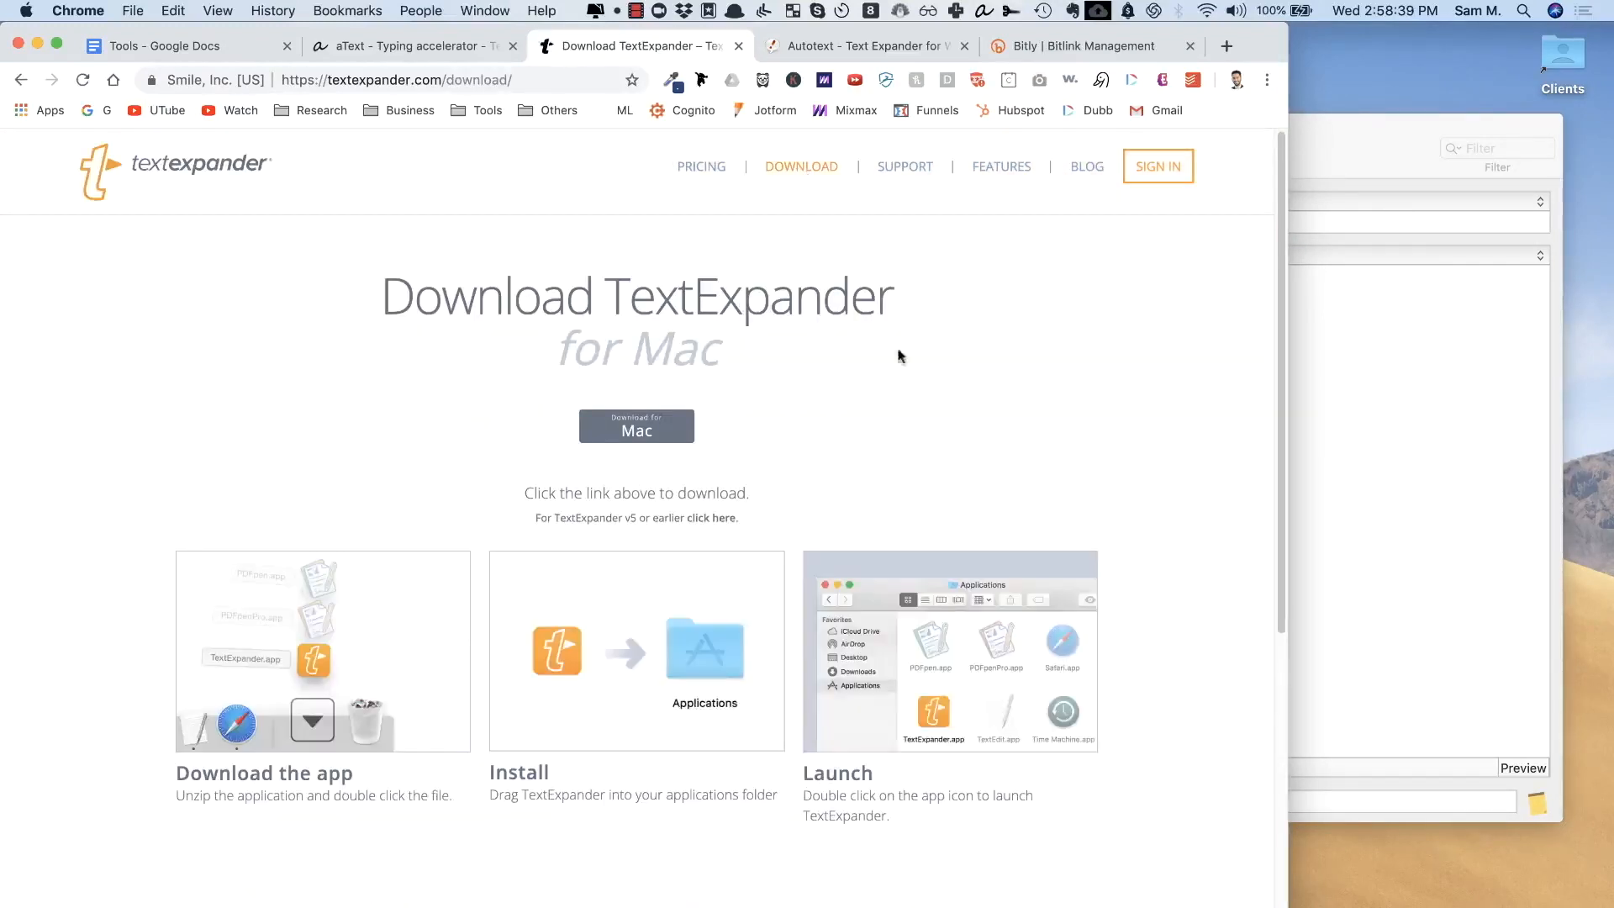
{"action": "scroll", "scroll_direction": "down", "scroll_amount": 3}
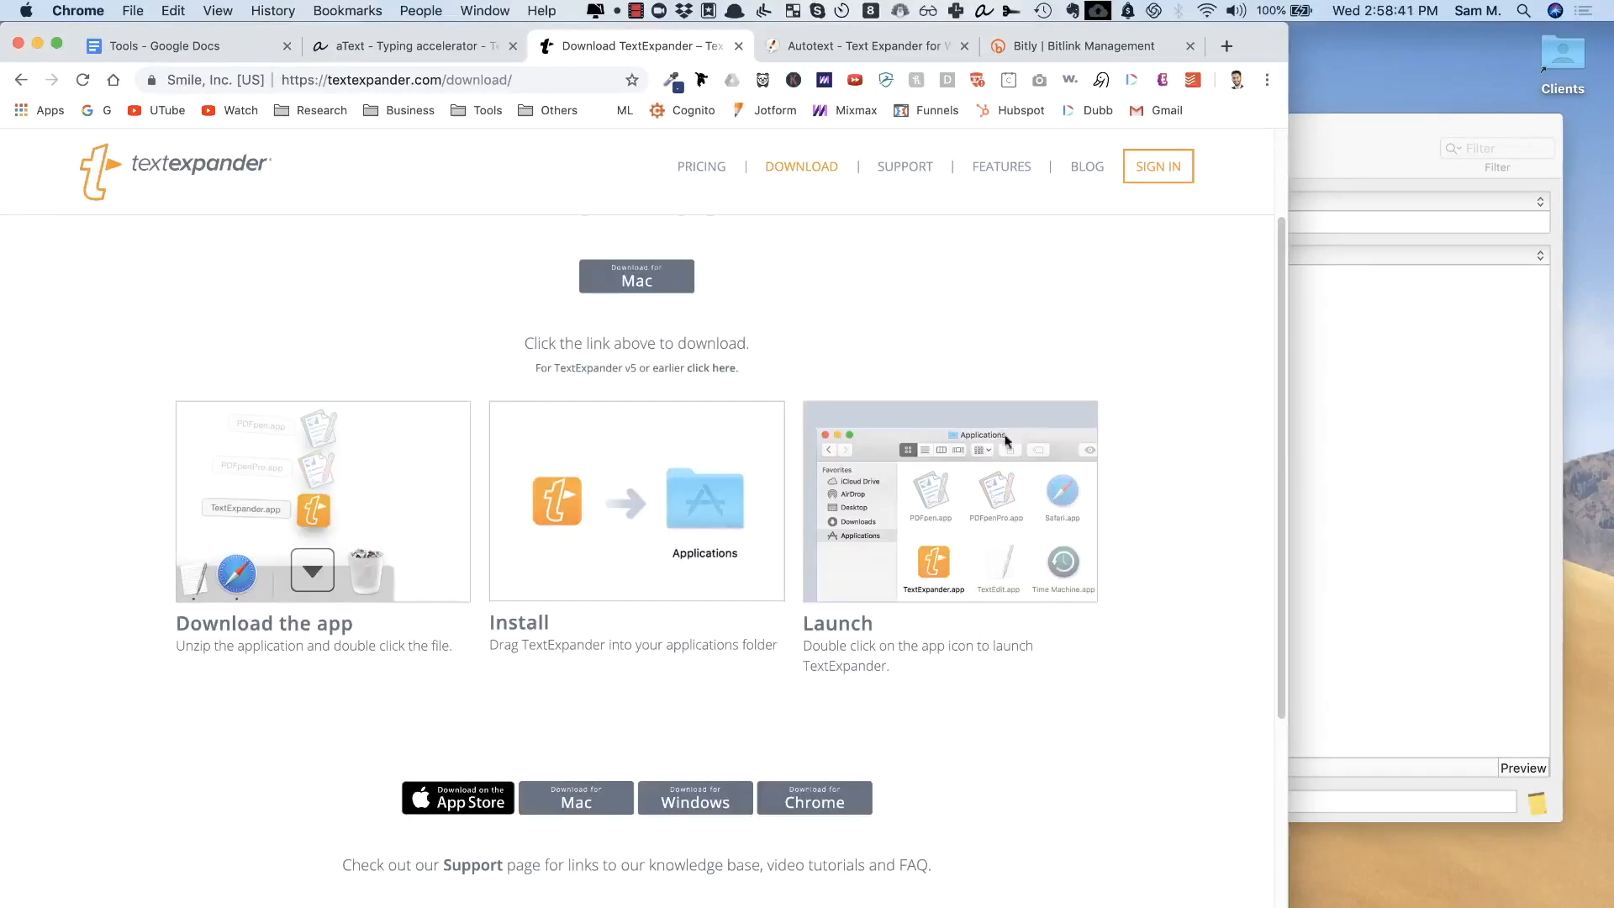
{"action": "scroll", "scroll_direction": "down", "scroll_amount": 3}
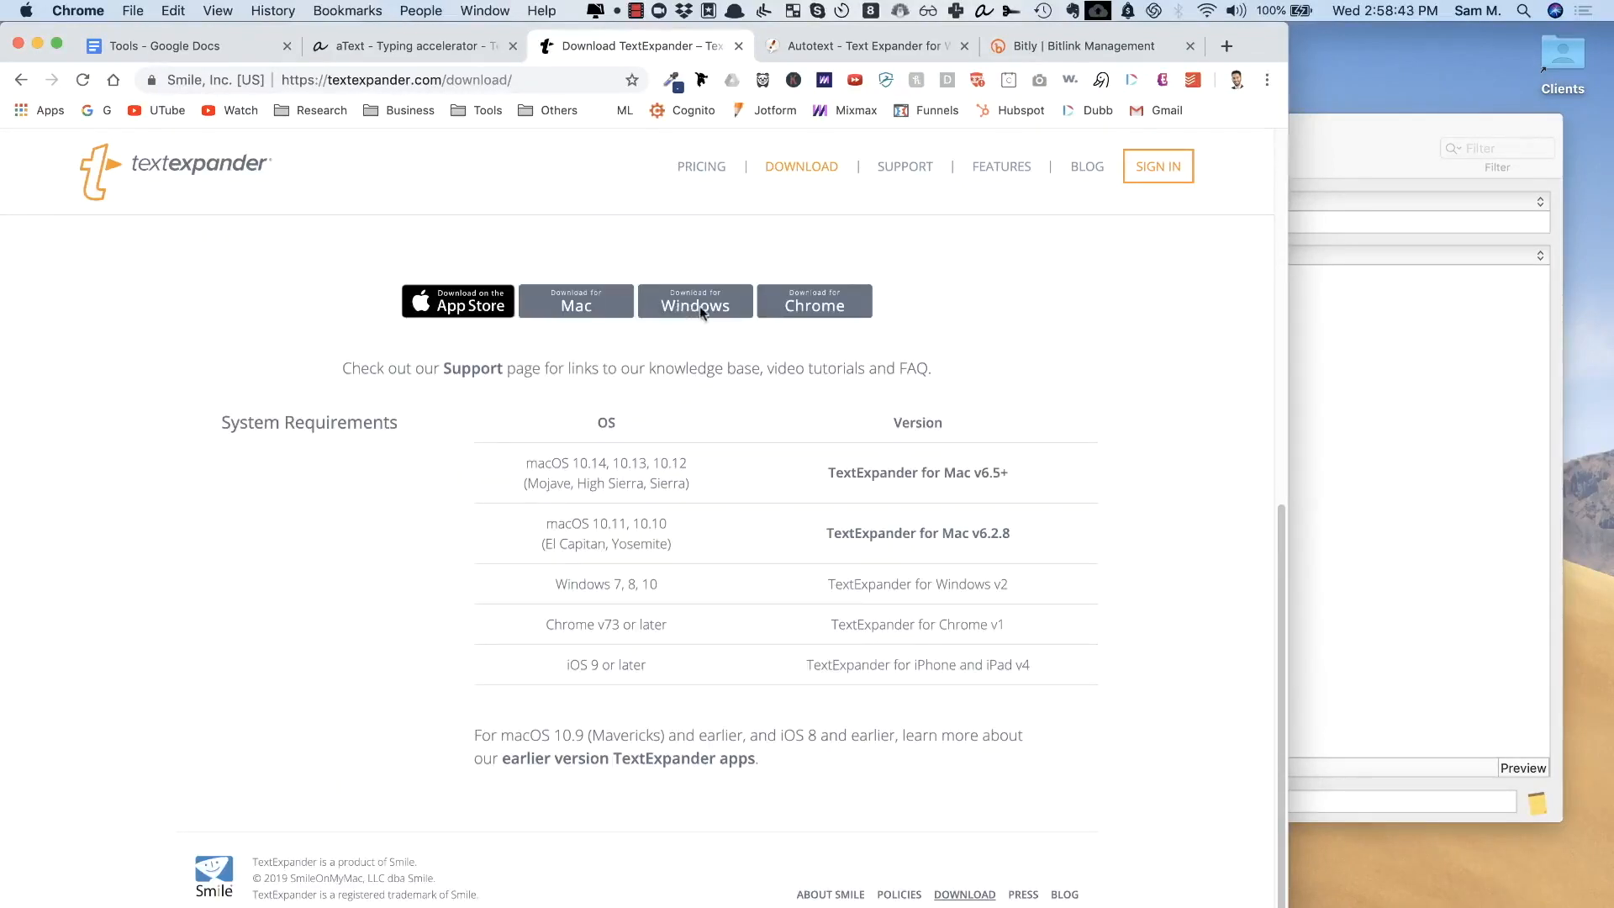
{"action": "left_click", "coordinate": [574, 301]}
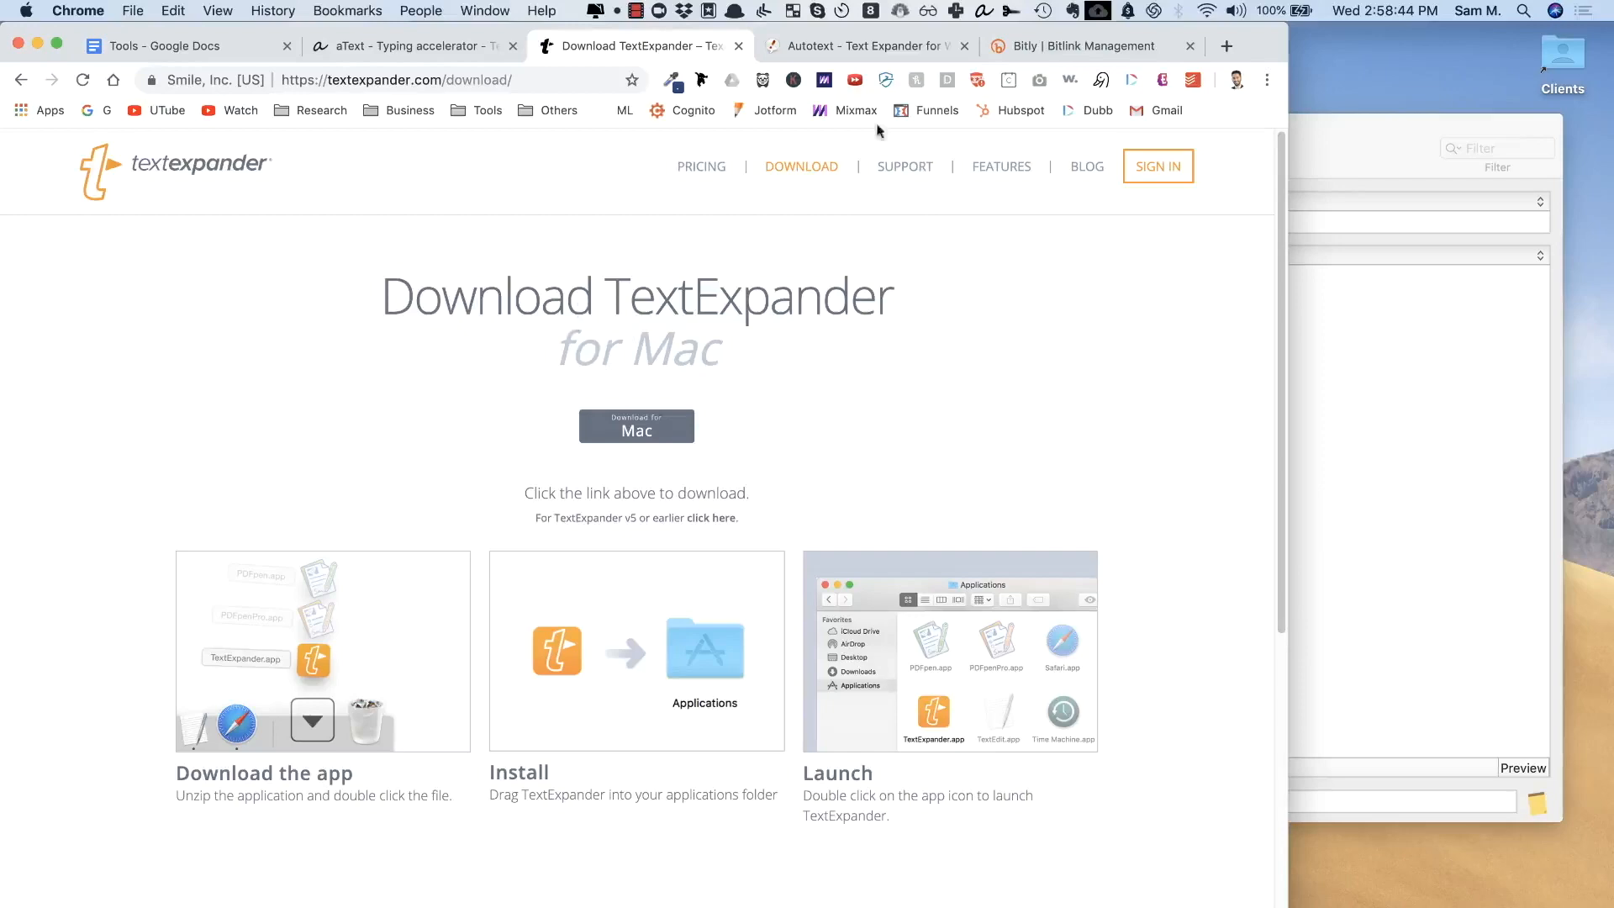
Step: Scroll through the Autotext – PhraseExpress website's feature page
{"action": "left_click", "coordinate": [867, 45]}
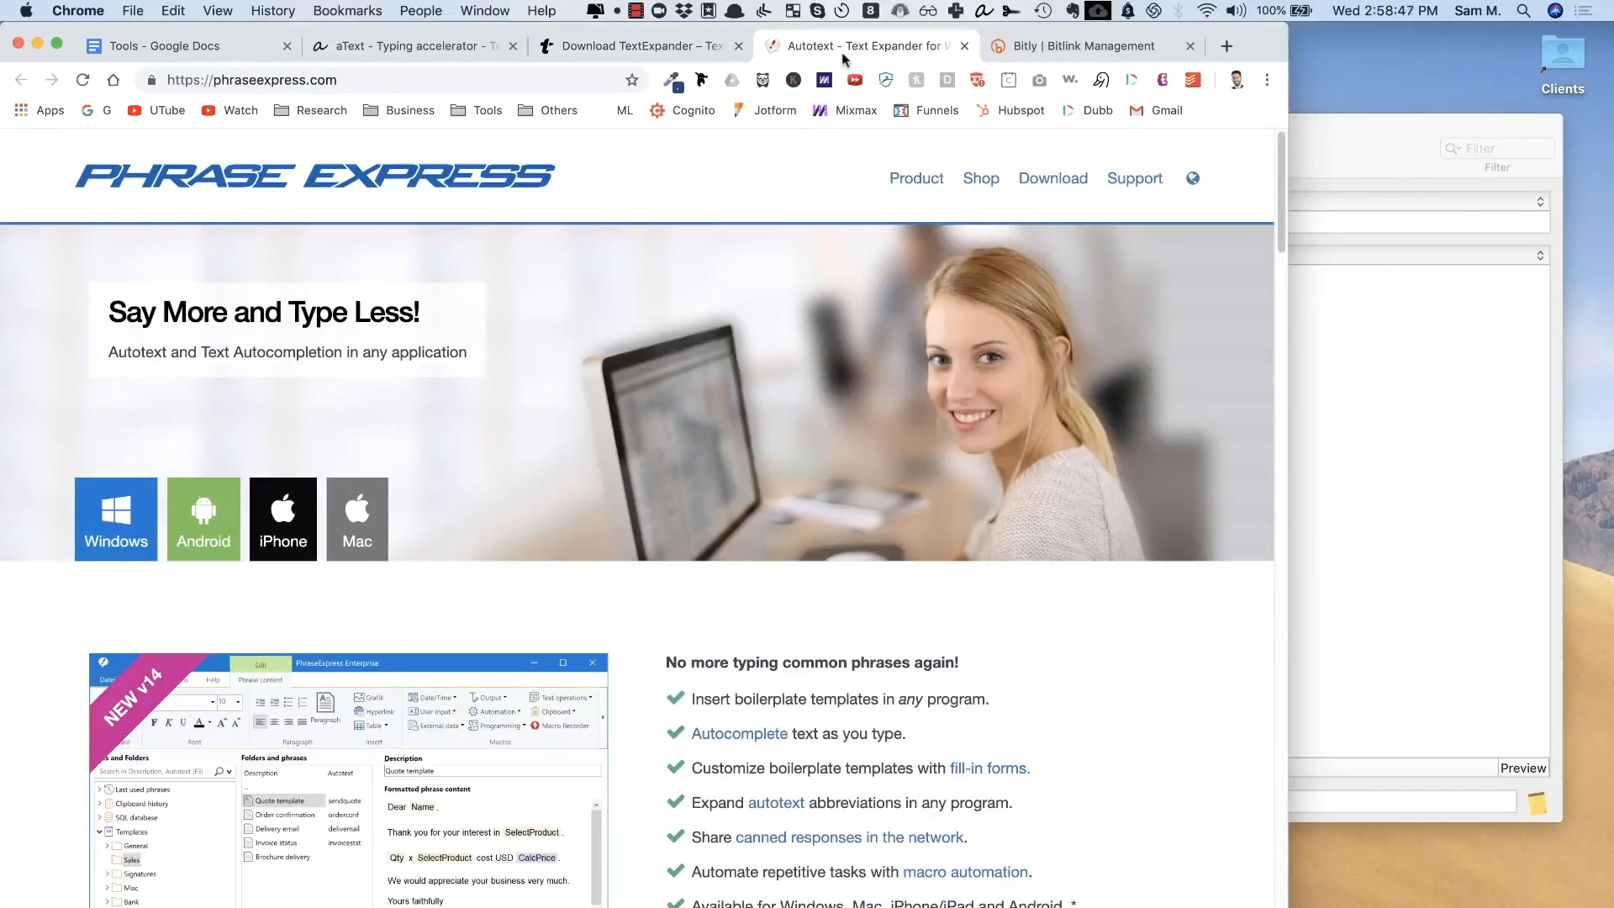
{"action": "scroll", "scroll_direction": "down", "scroll_amount": 3}
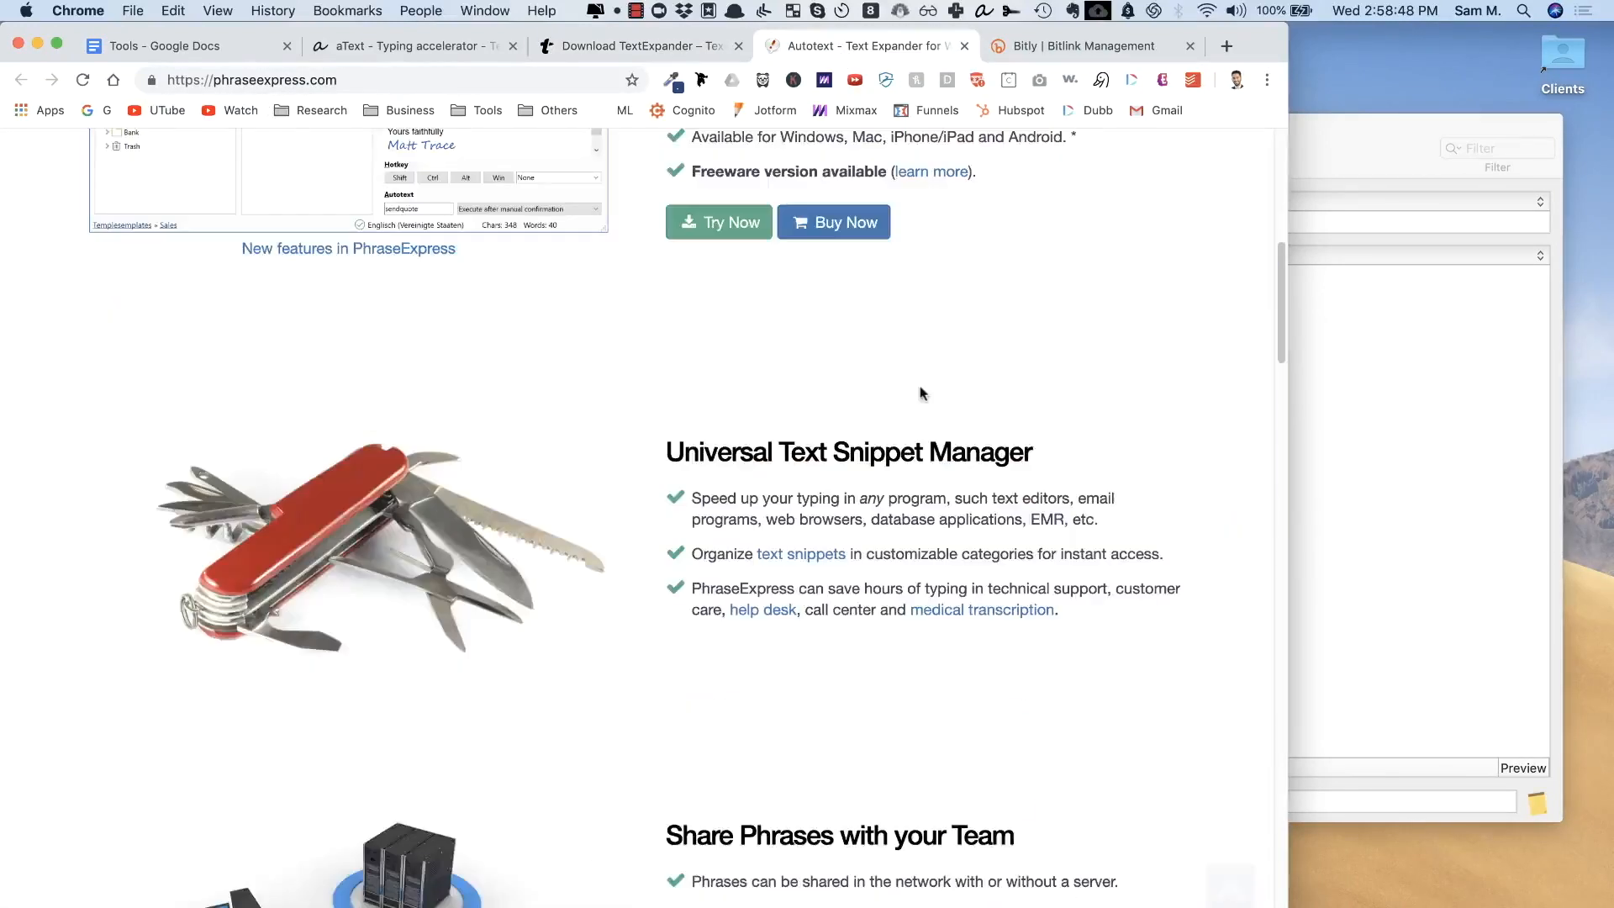
{"action": "scroll", "scroll_direction": "up", "scroll_amount": 3}
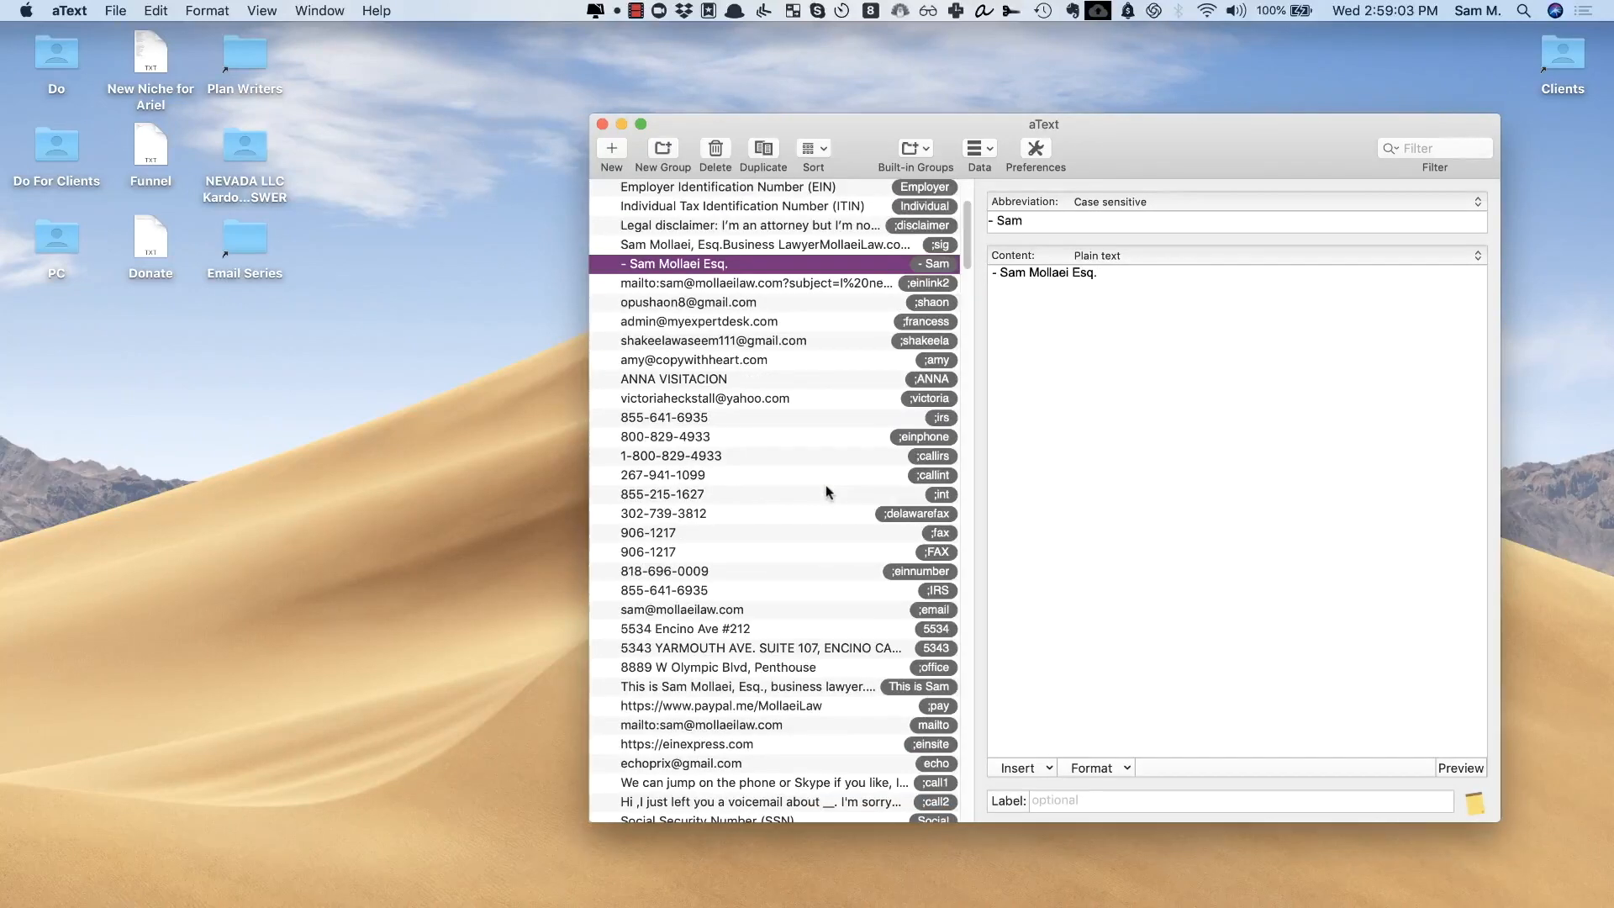
Step: Select the ITIN group to show immediate expansion enabled in all applications
{"action": "scroll", "scroll_direction": "down", "scroll_amount": 3}
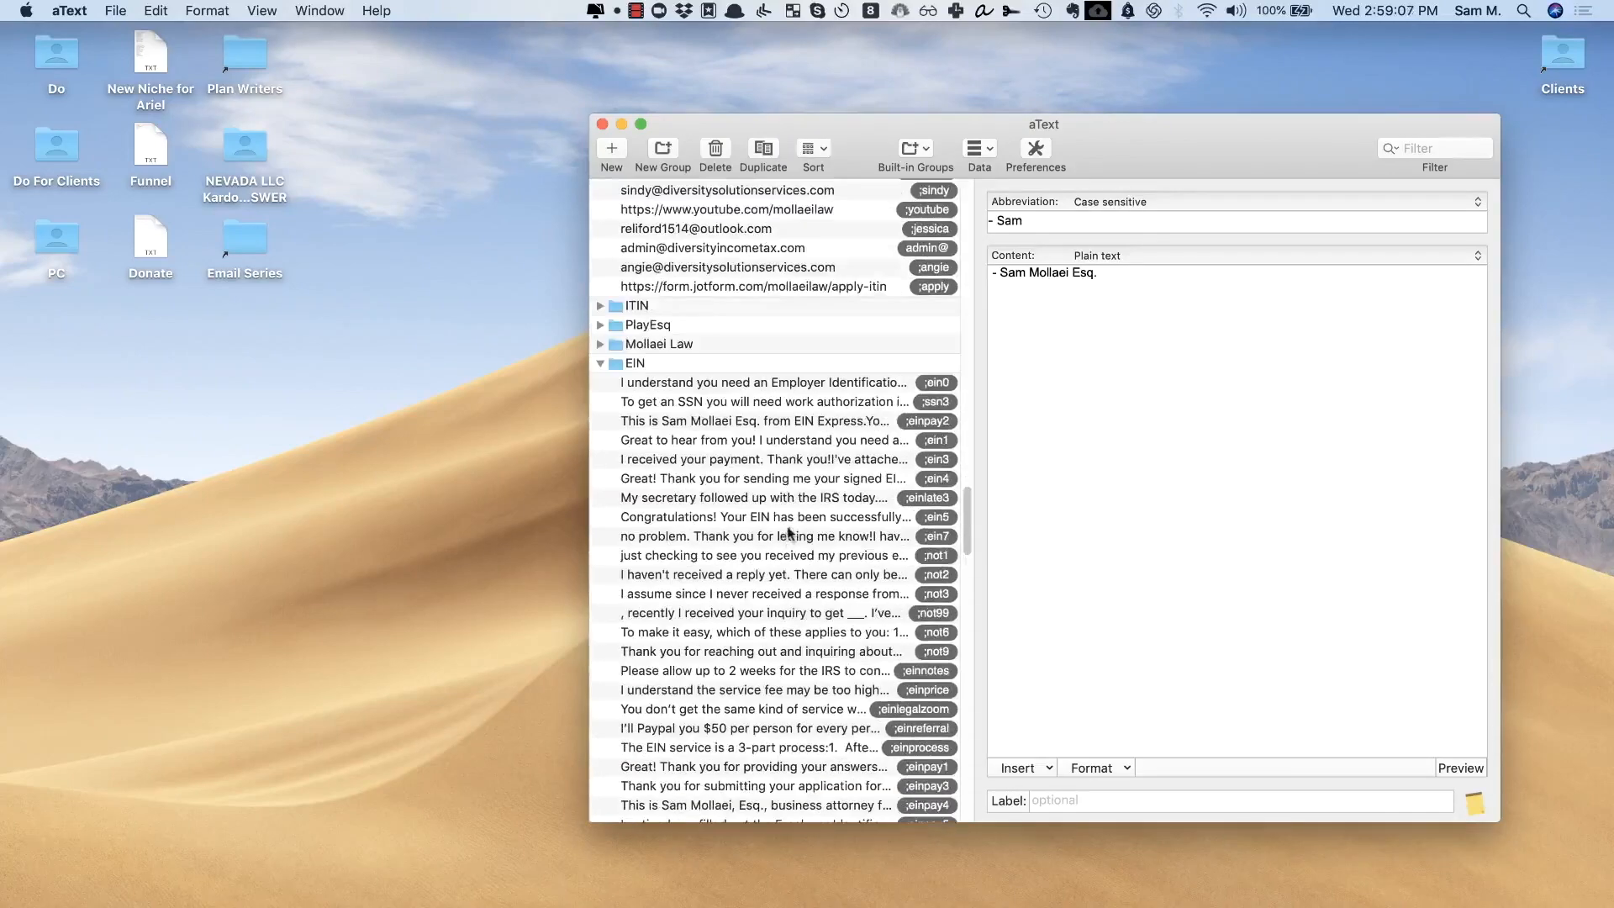
{"action": "left_click", "coordinate": [601, 336]}
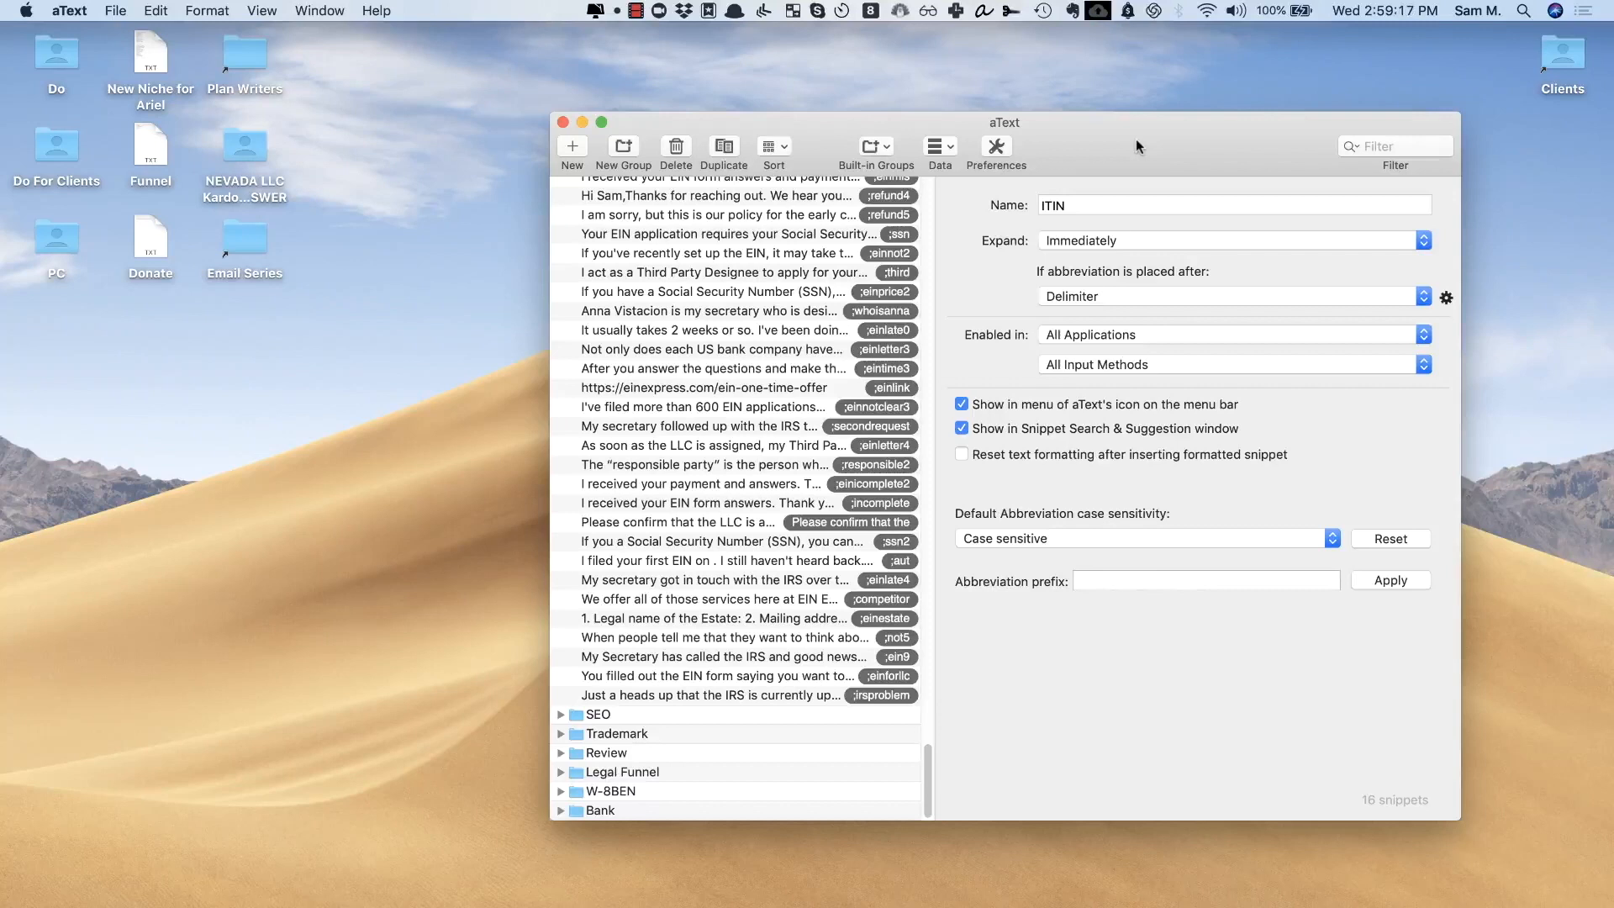
{"action": "mouse_move", "coordinate": [1126, 139]}
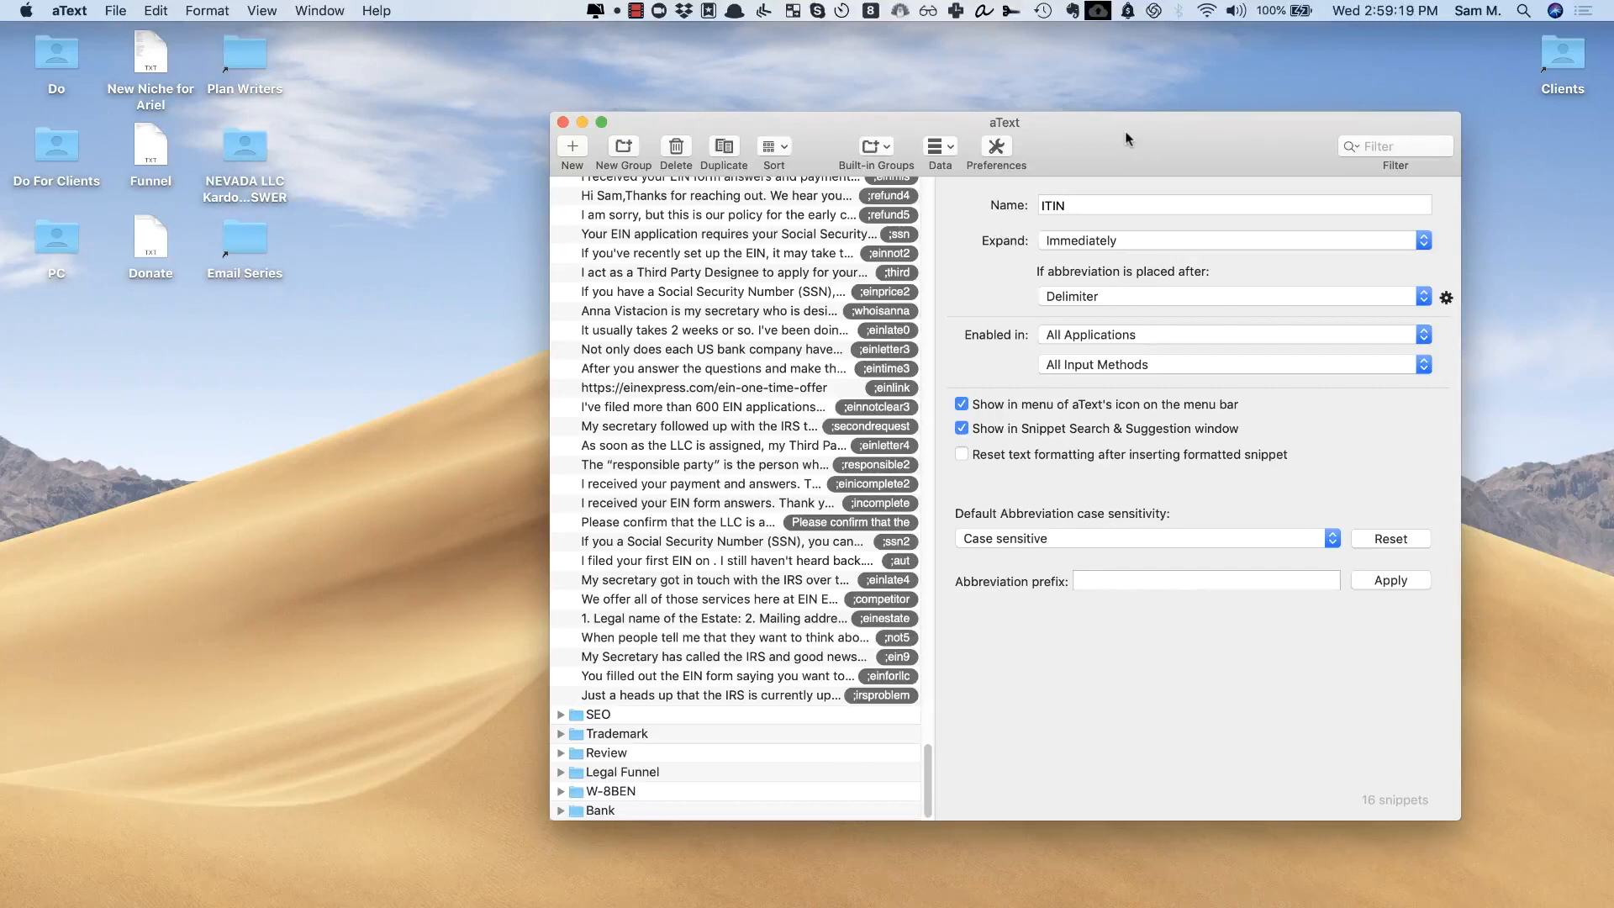